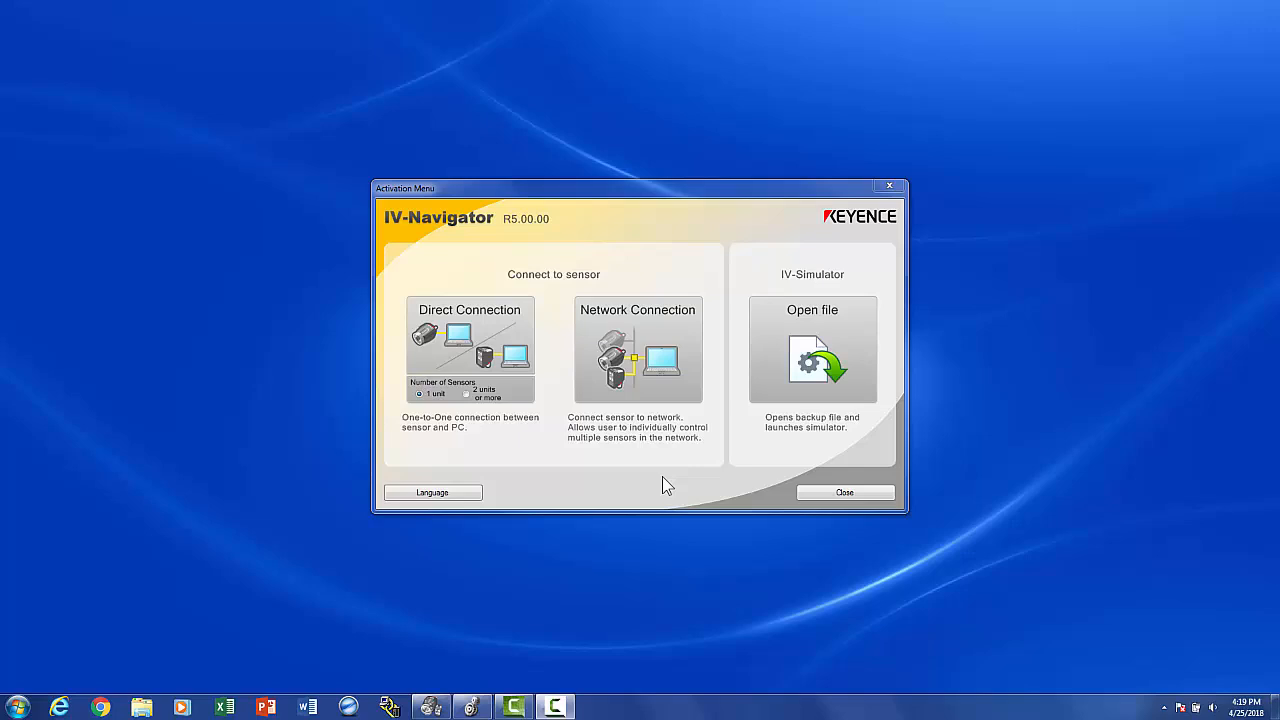
mouse_move(650, 344)
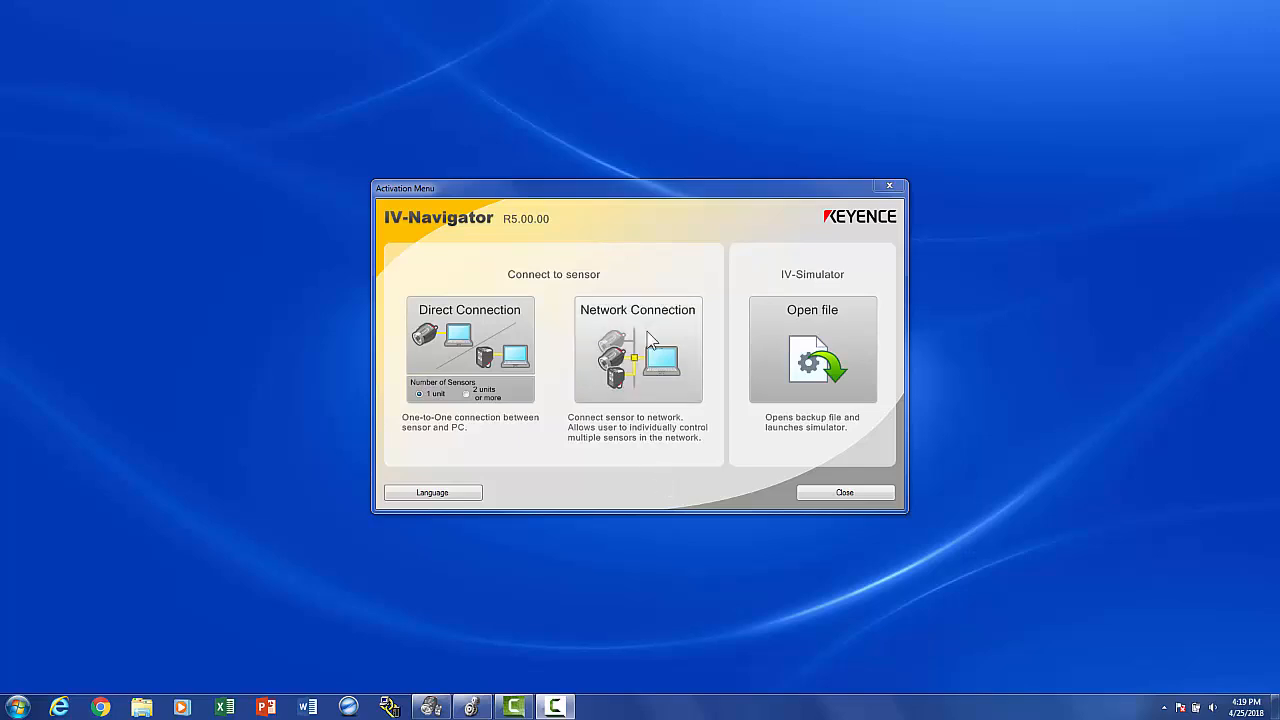
Search for the IV sensor on the network, accept its IP settings at 172.19.102.101 and connect.
left_click(636, 350)
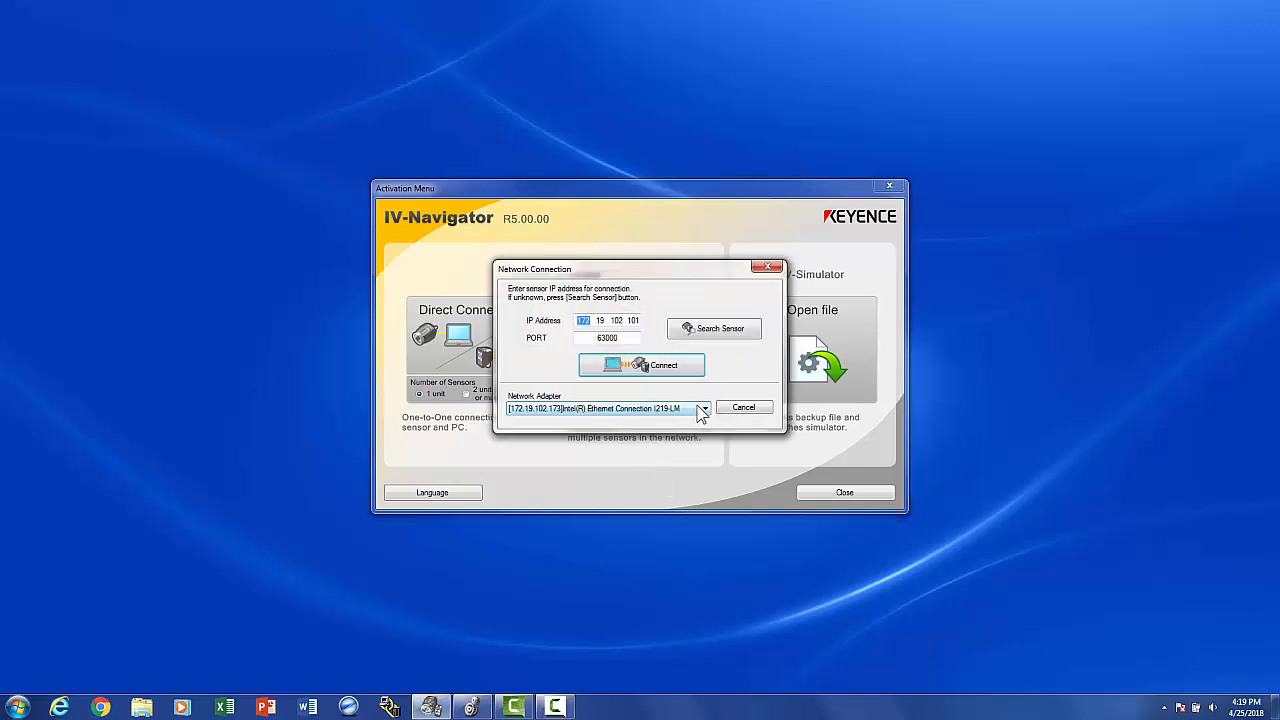
left_click(704, 408)
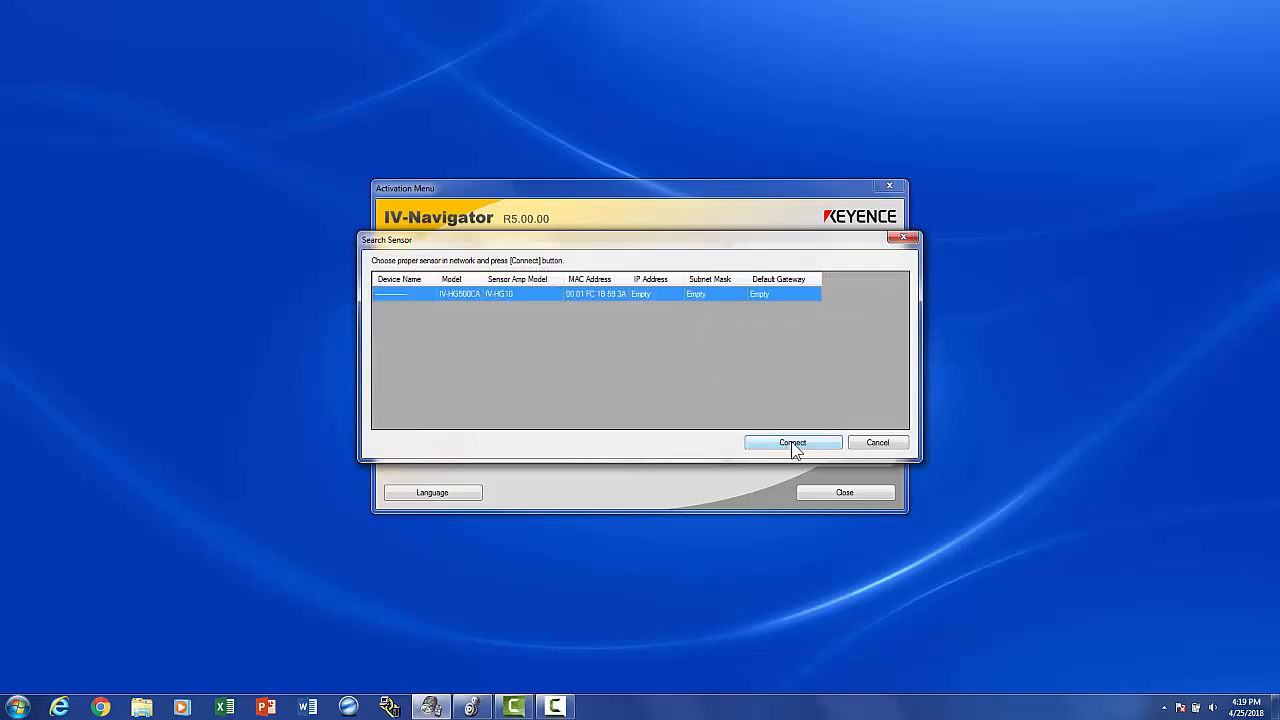
left_click(792, 442)
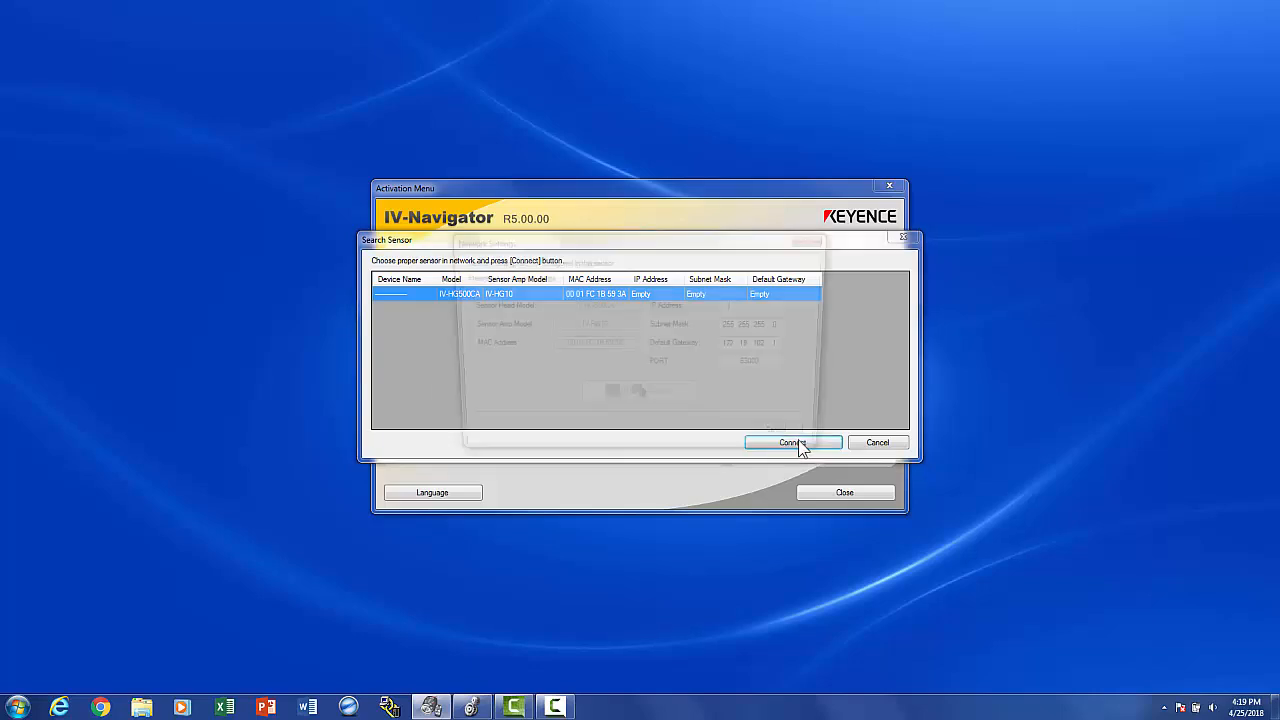
left_click(792, 444)
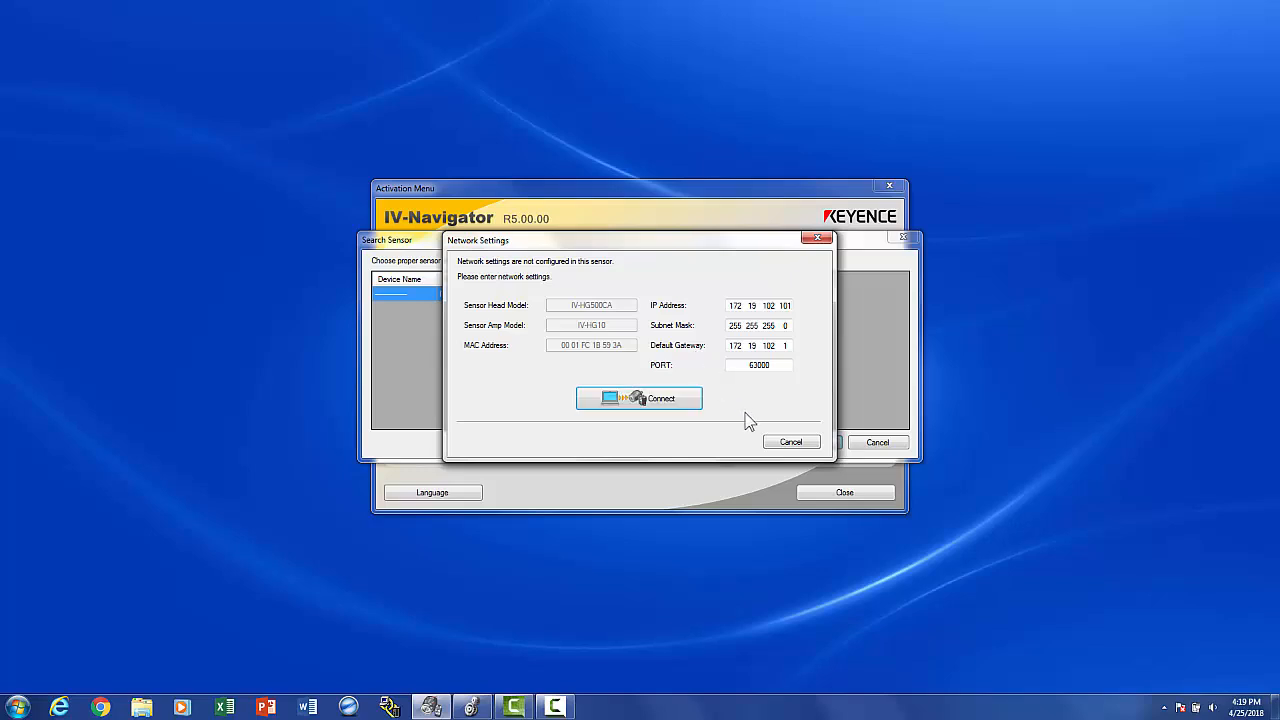
left_click(640, 398)
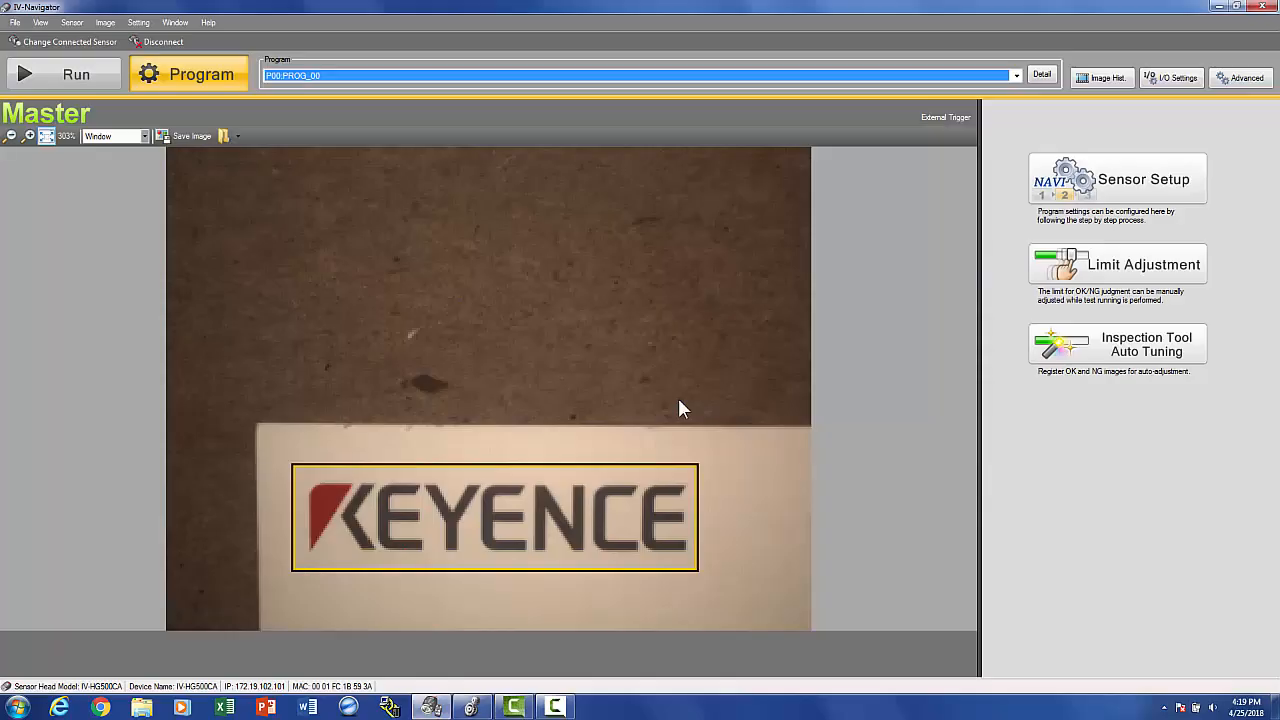
mouse_move(996, 268)
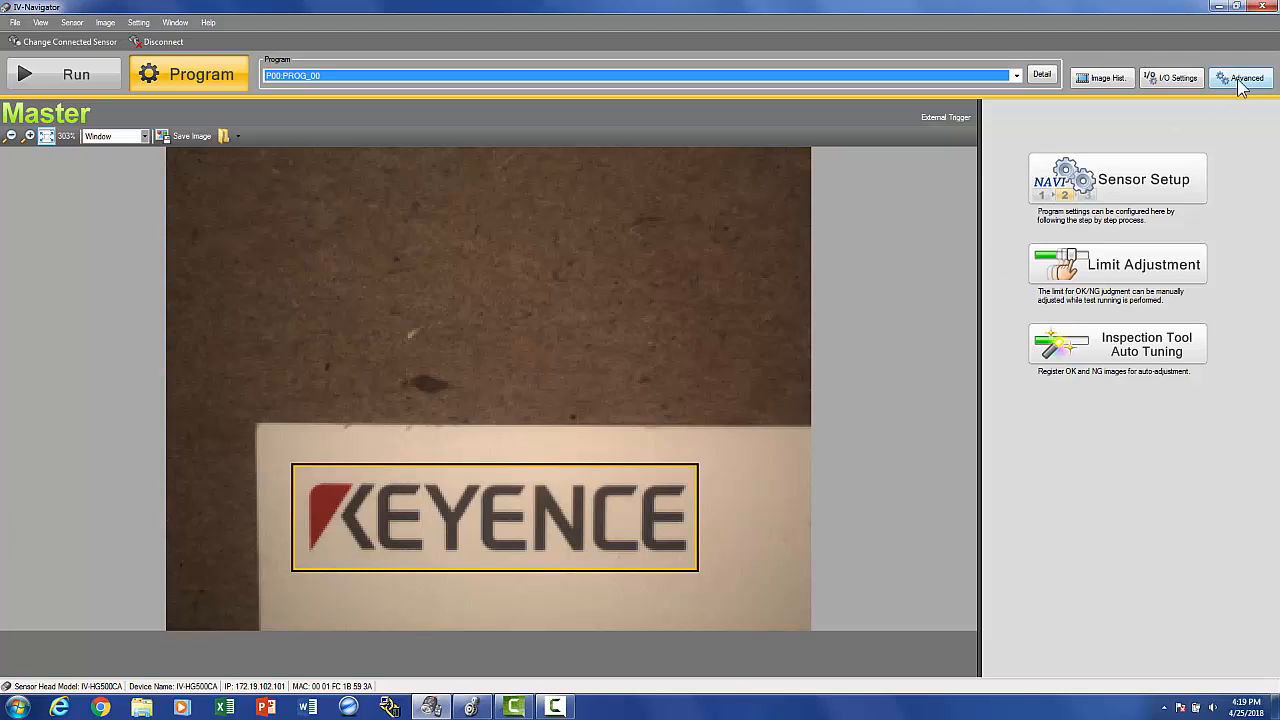
Change the field network protocol to EtherNet/IP in Advanced settings, reconnect, and put the sensor in Run.
left_click(1240, 78)
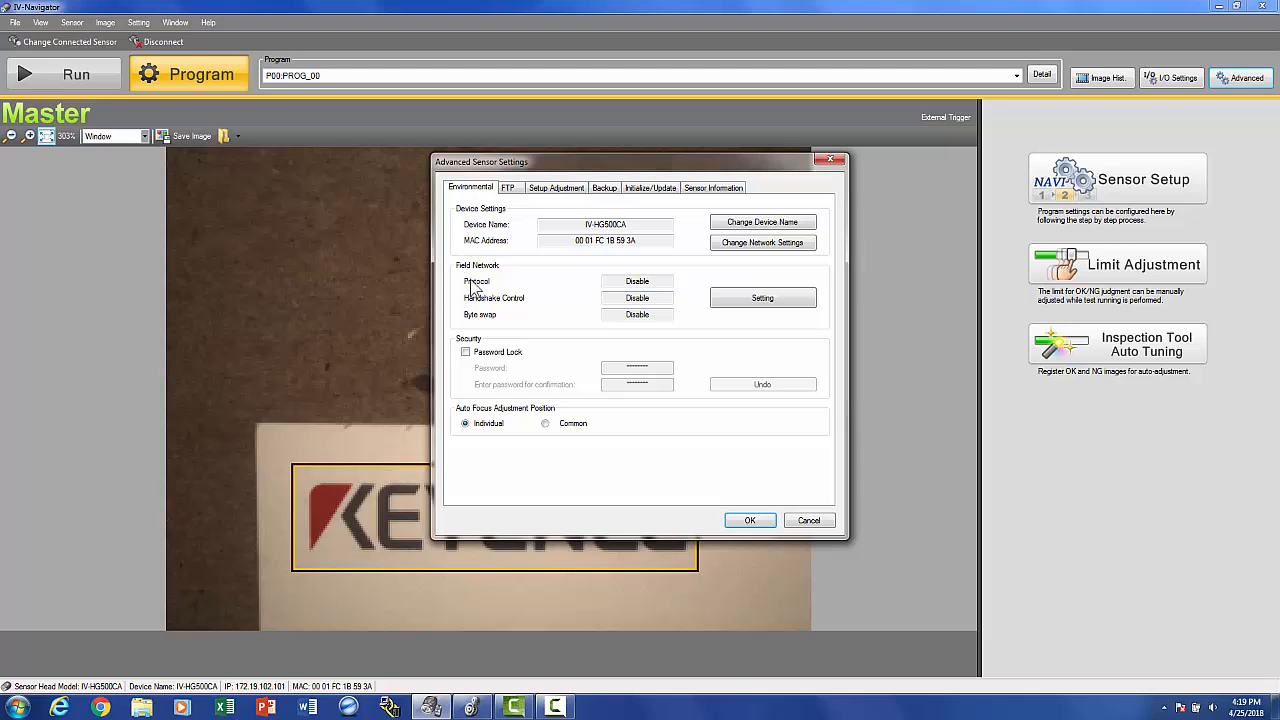
left_click(762, 296)
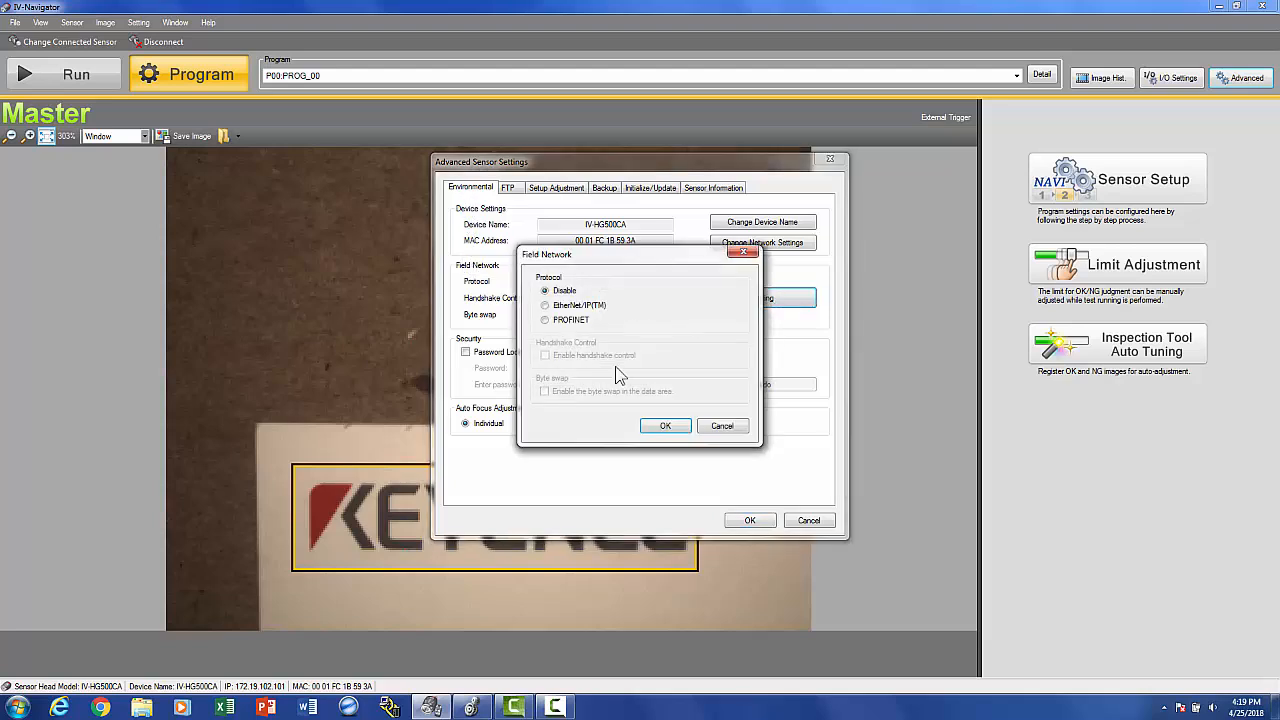
left_click(544, 304)
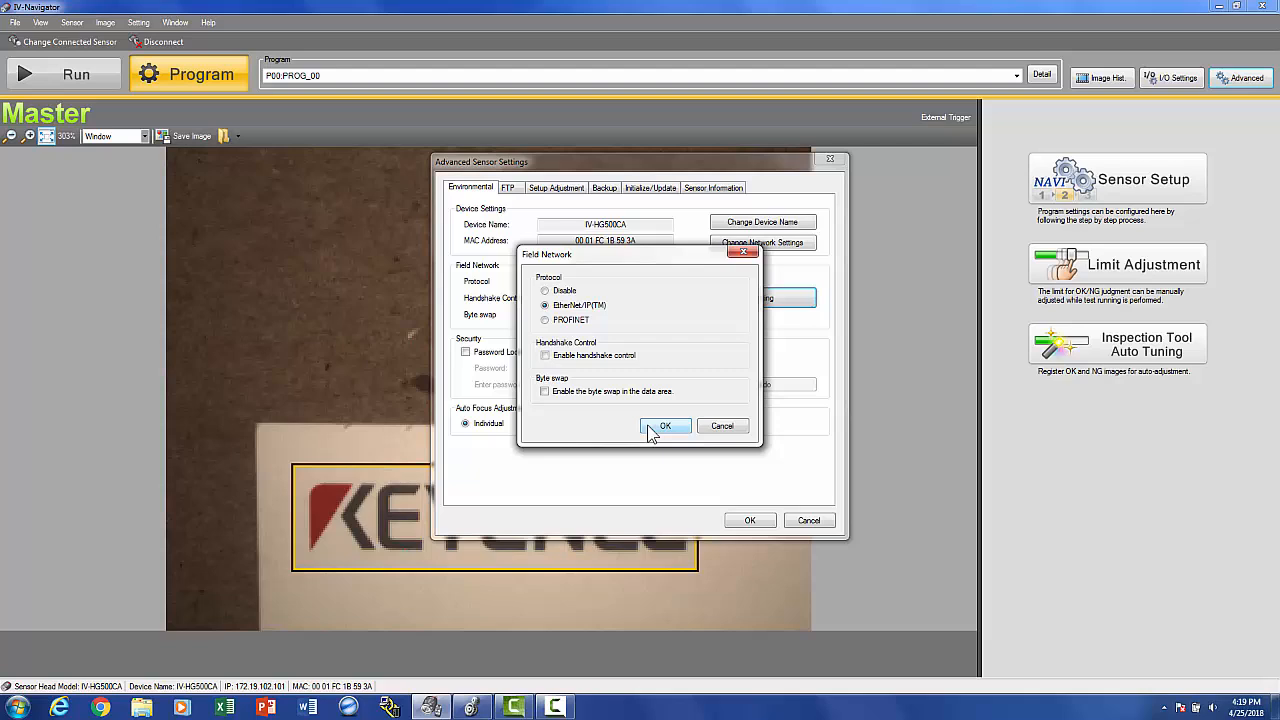
left_click(664, 426)
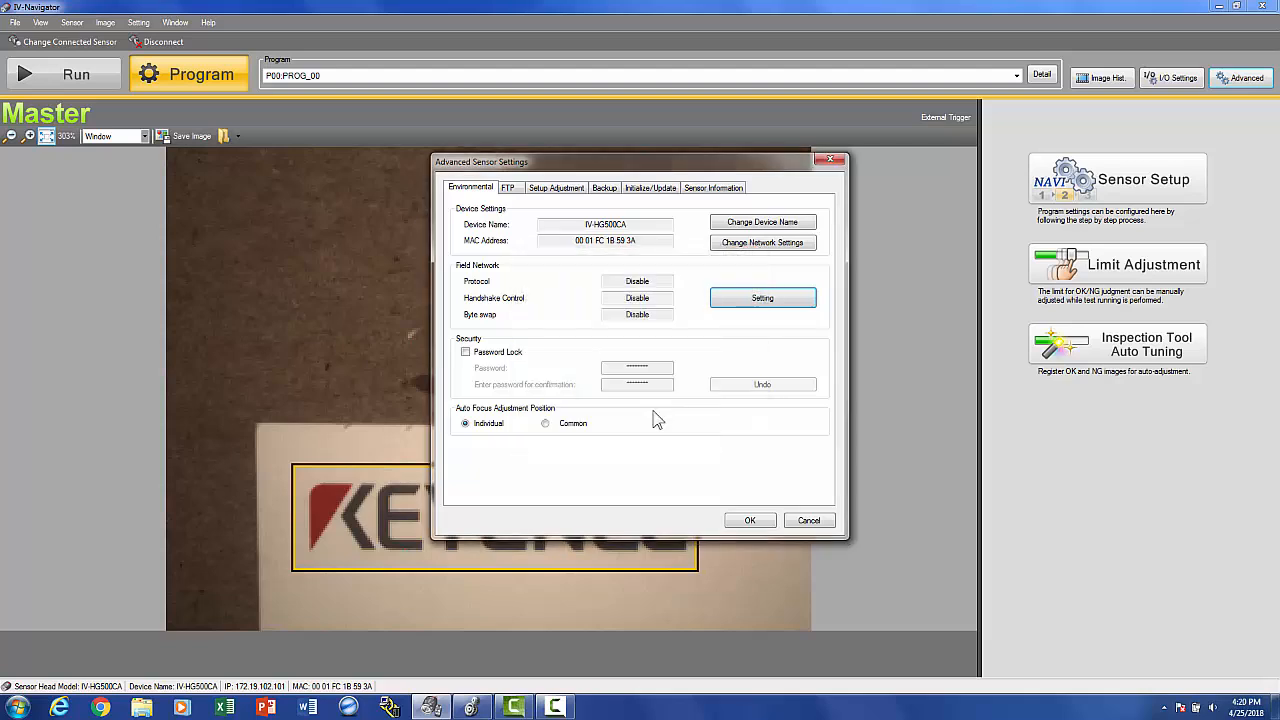
left_click(748, 520)
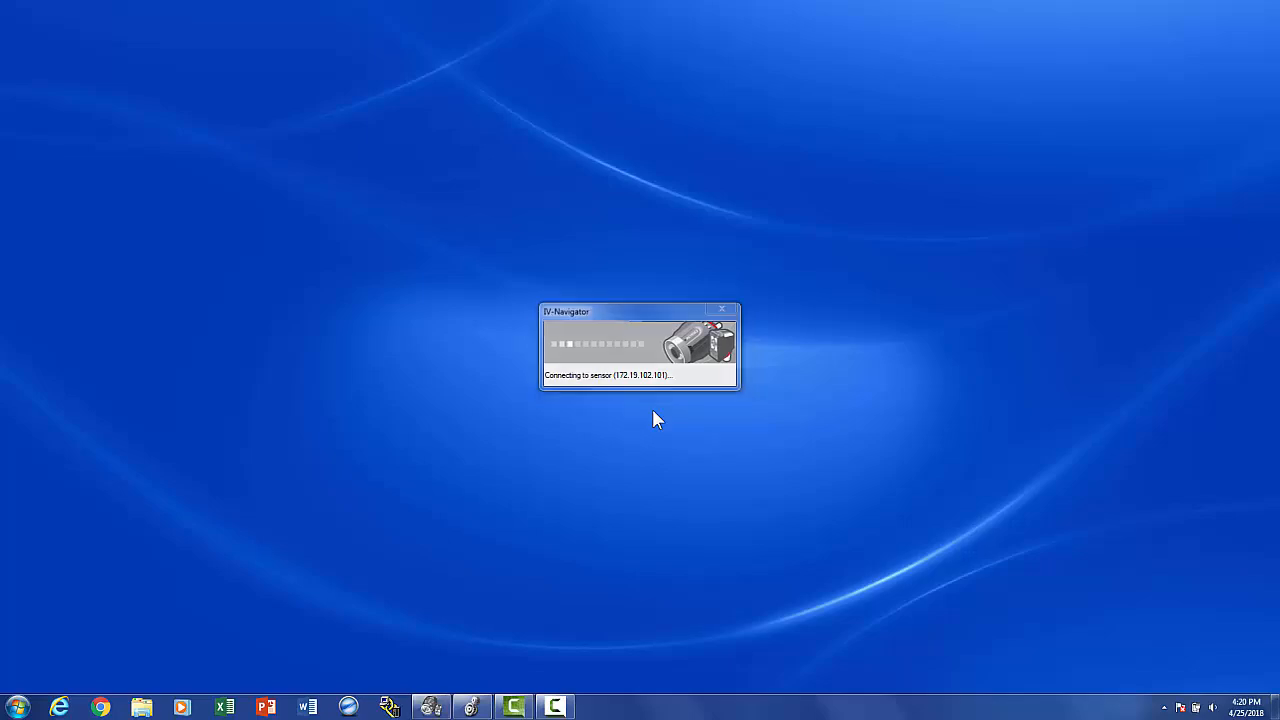
left_click(722, 310)
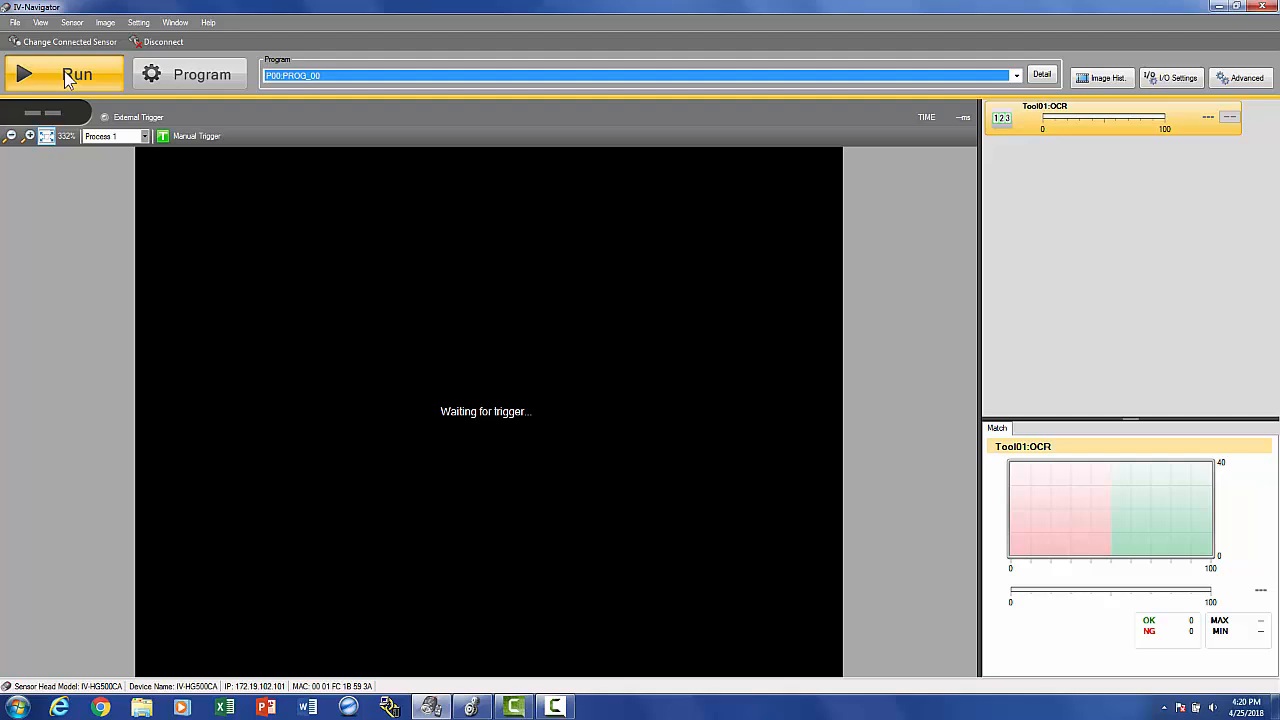
mouse_move(436, 708)
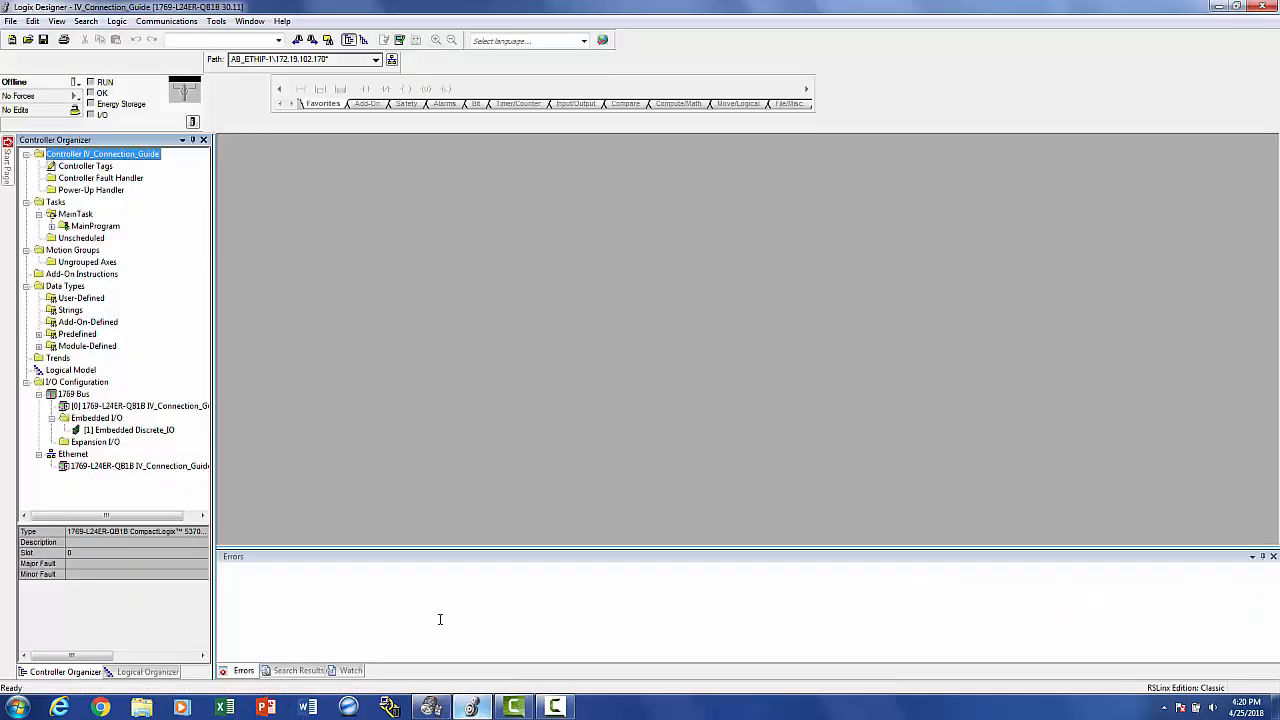
mouse_move(330, 258)
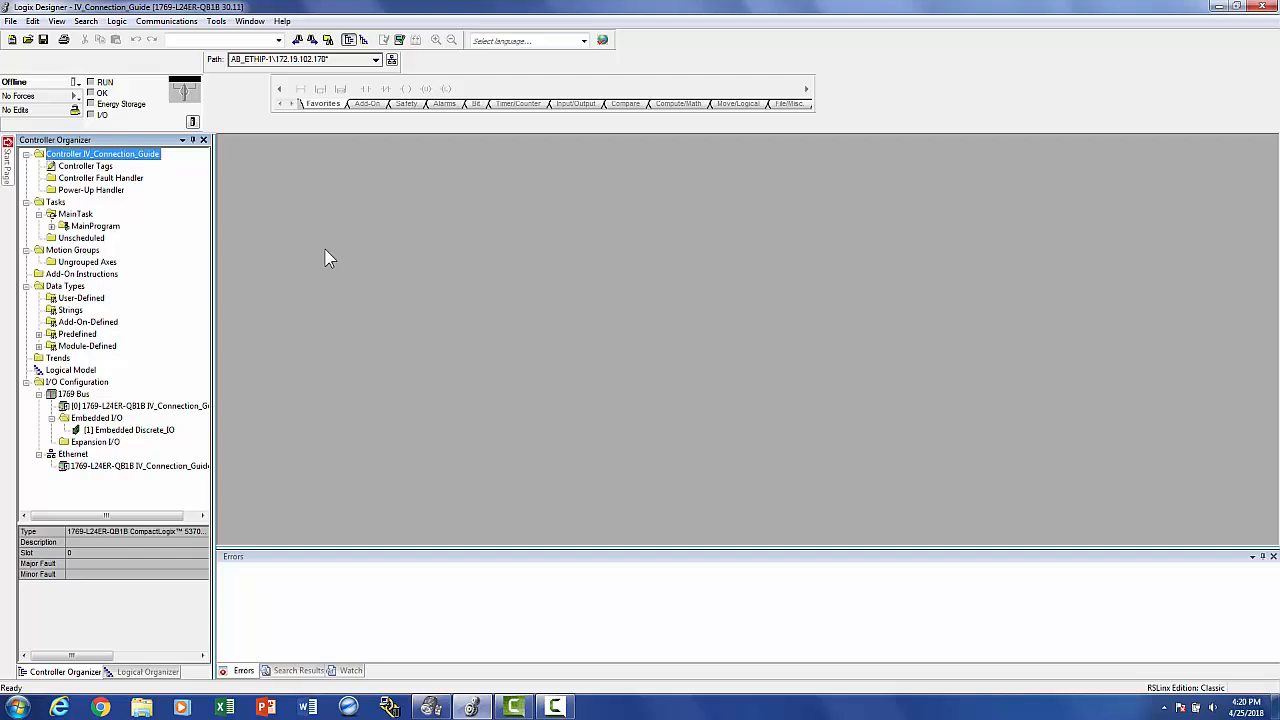
mouse_move(84, 464)
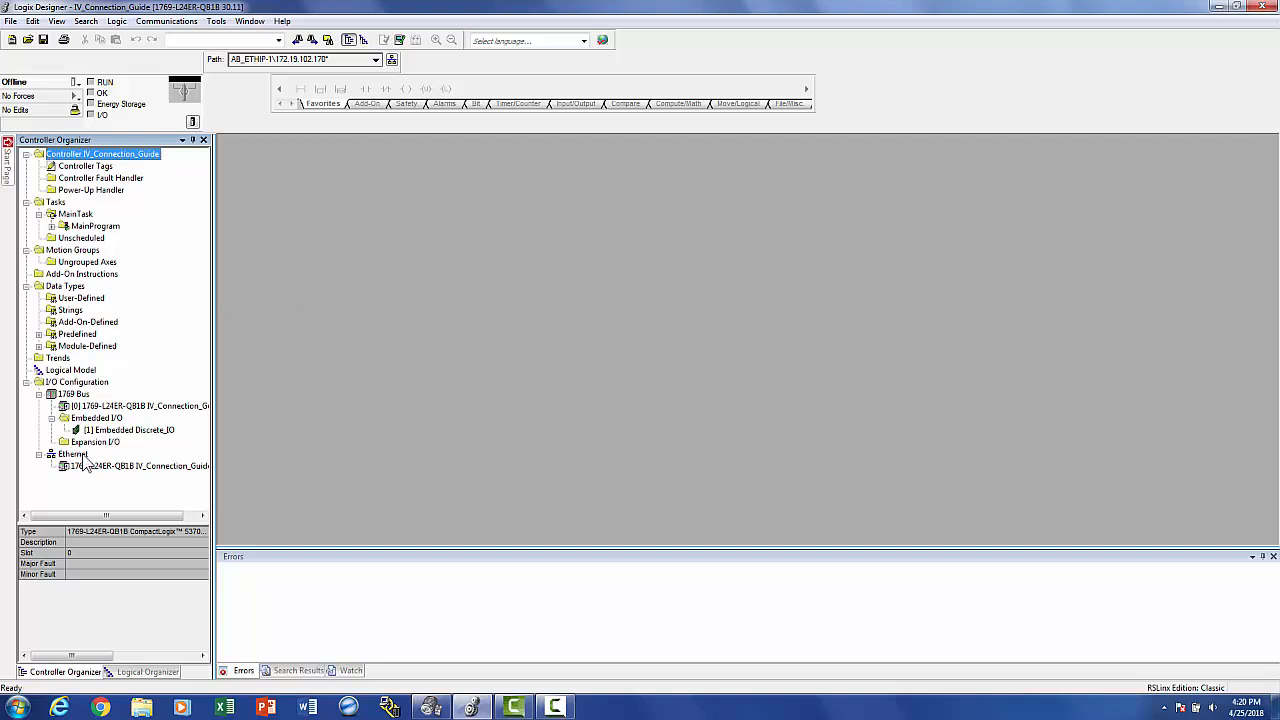
Select the Ethernet node under I/O Configuration in the offline controller project.
left_click(72, 454)
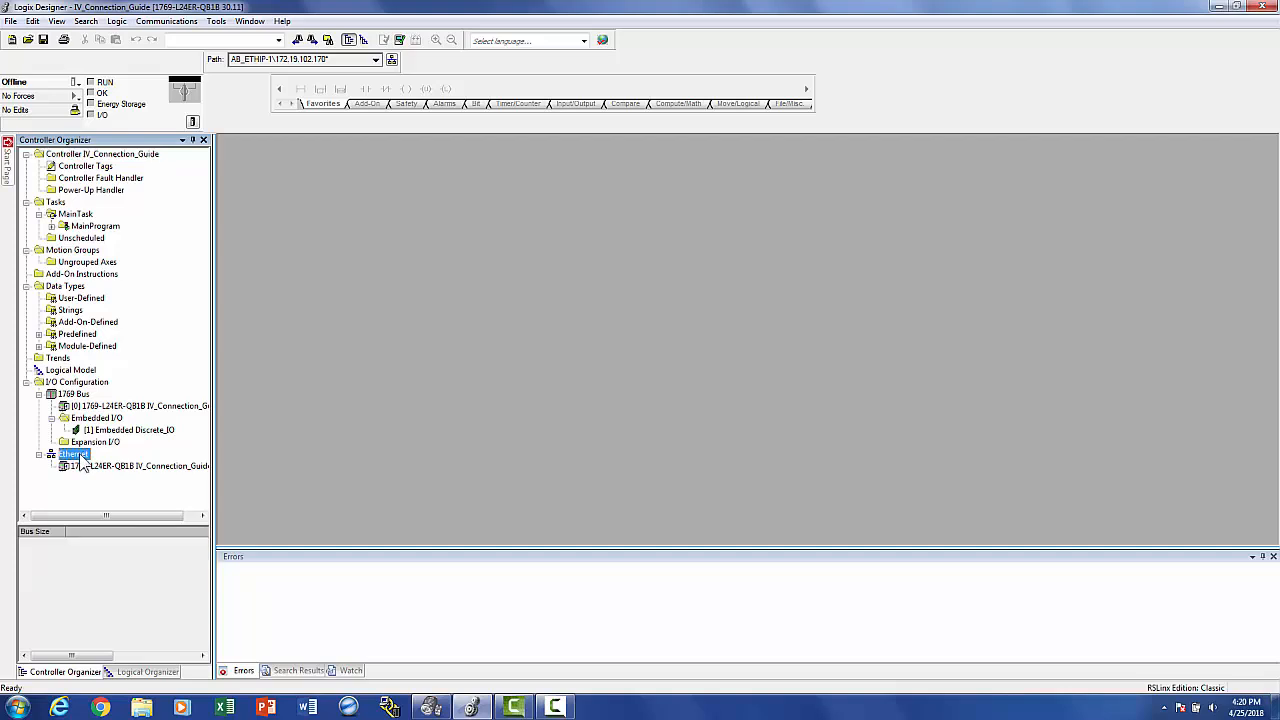
Start a new module on the Ethernet network and pick the generic Ethernet-Module from the catalog.
right_click(72, 454)
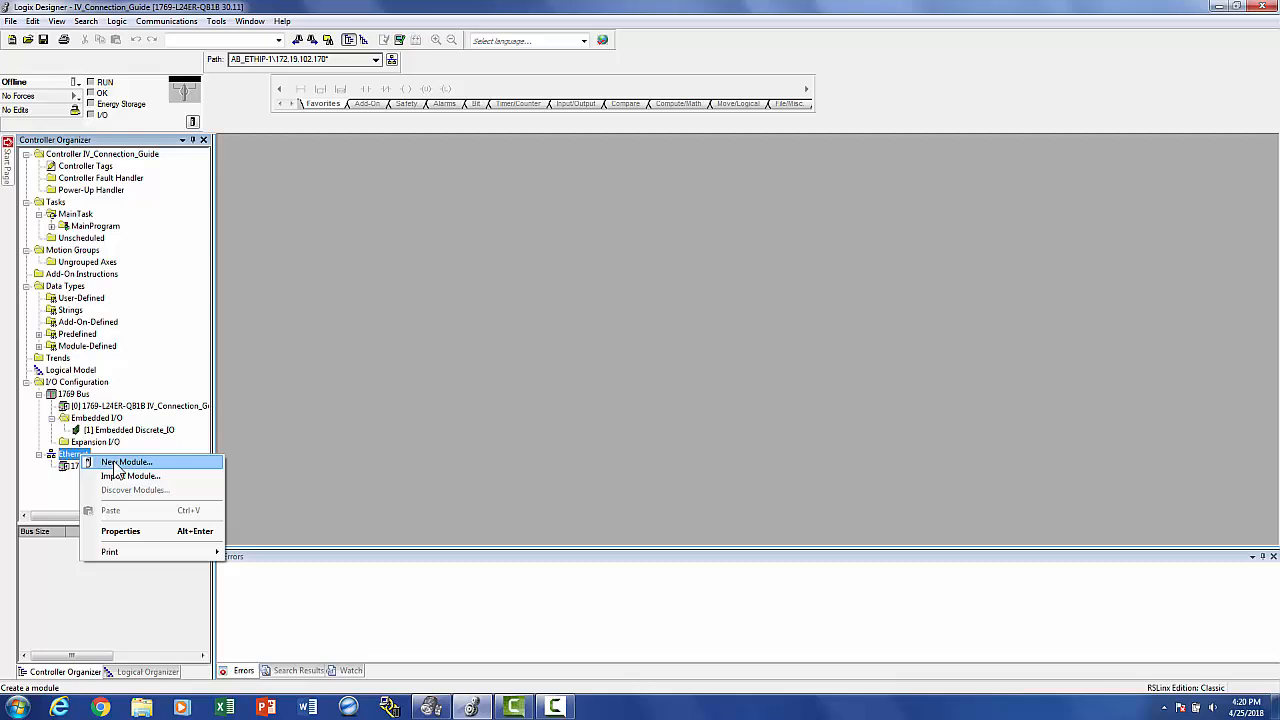
left_click(128, 460)
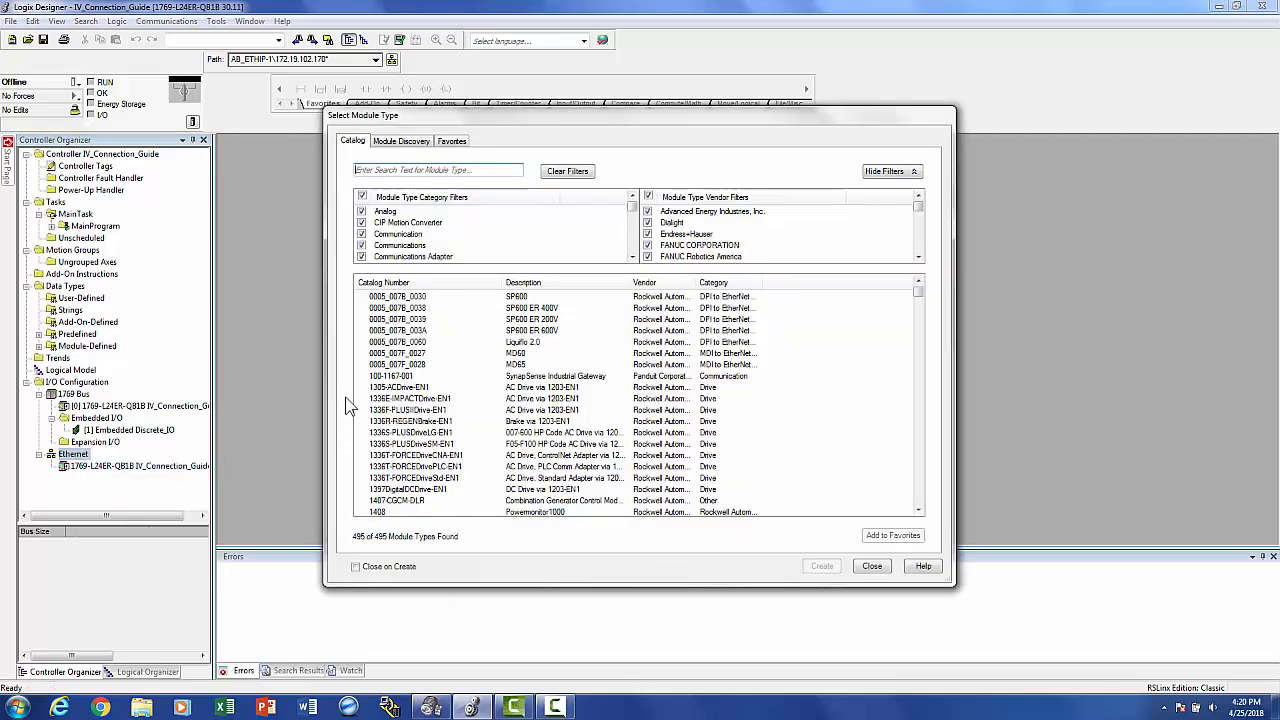
left_click(438, 170)
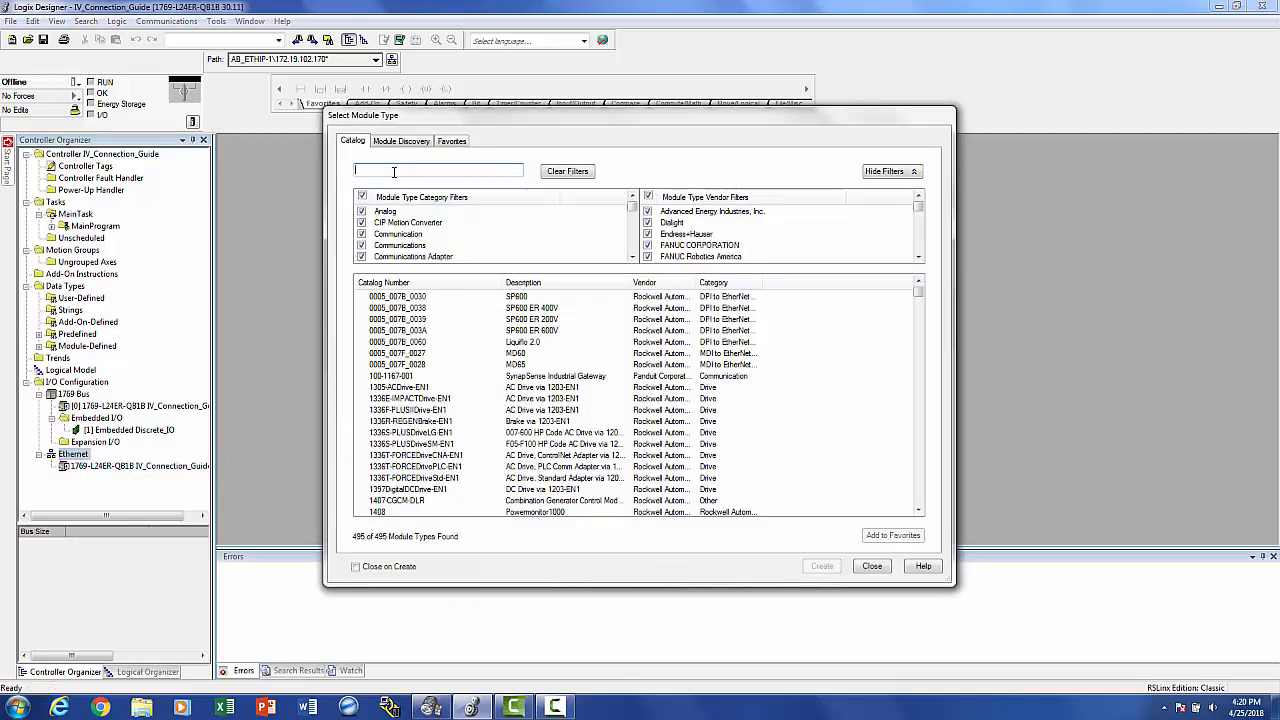
type("ethernet")
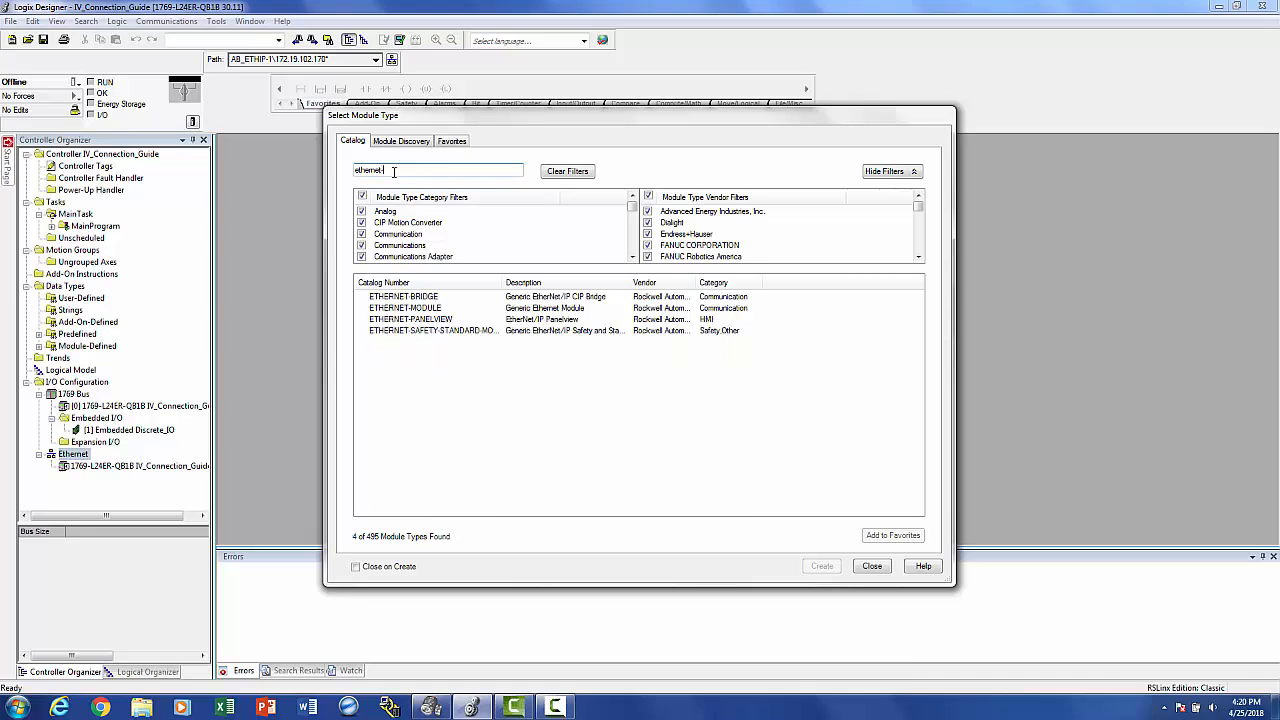
type("-m")
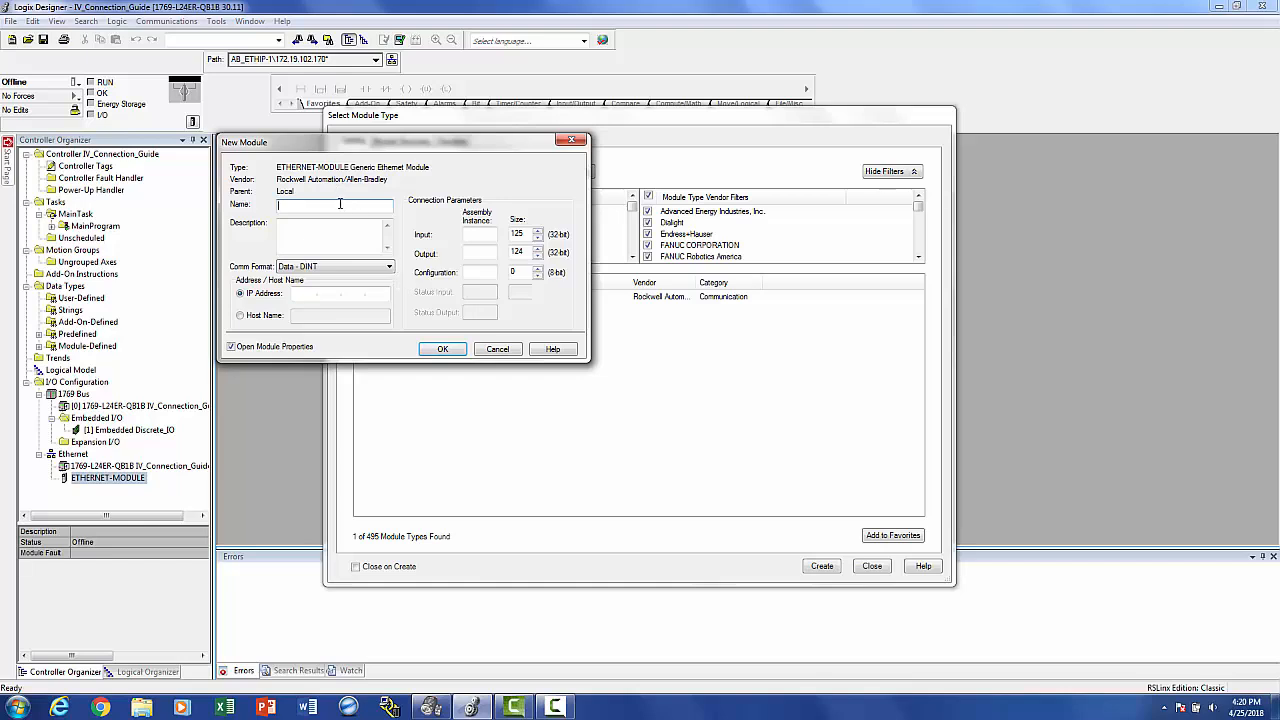
type("M")
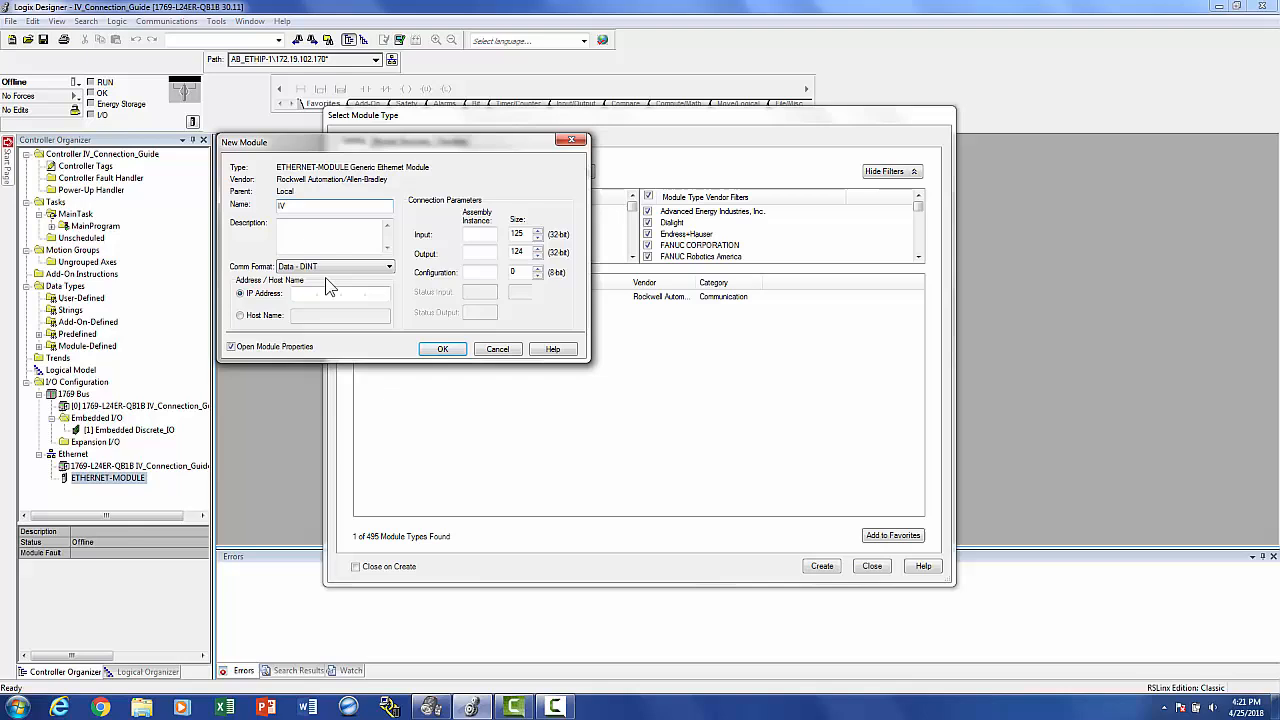
Name the module IV with Data-DINT format, the sensor's 172.19... IP address and I/O sizes, and add it.
left_click(388, 266)
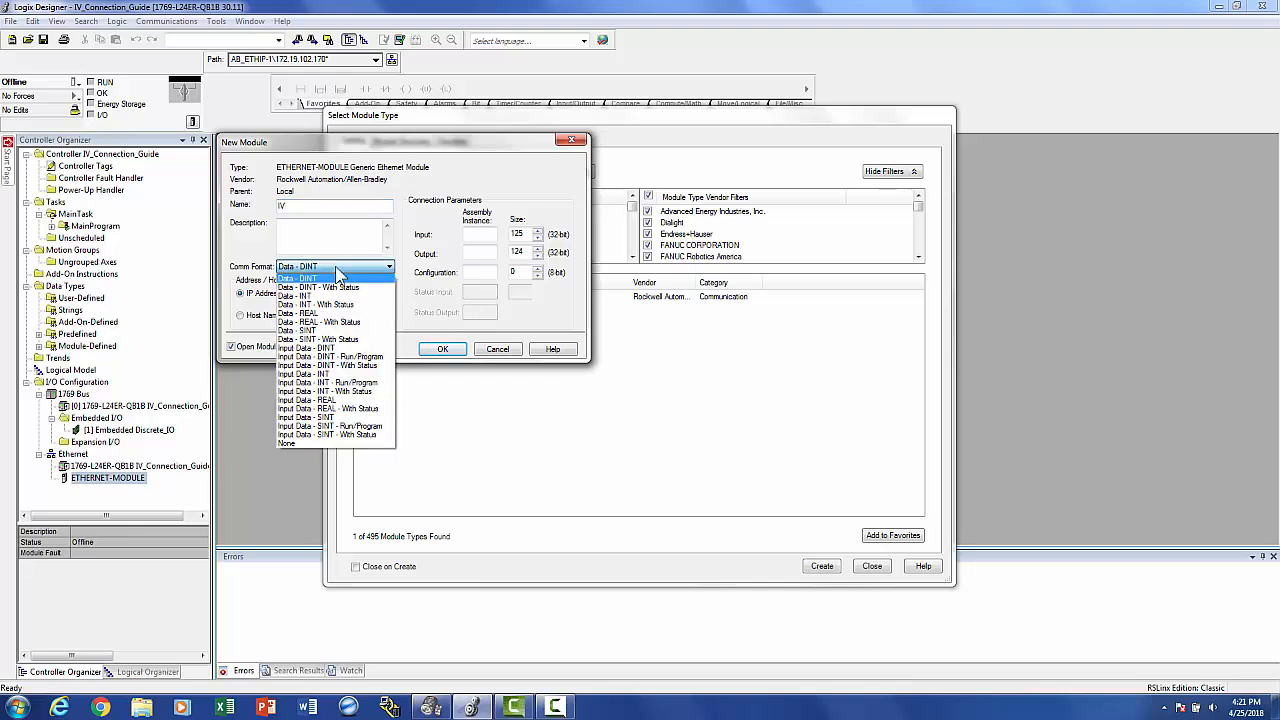
left_click(296, 266)
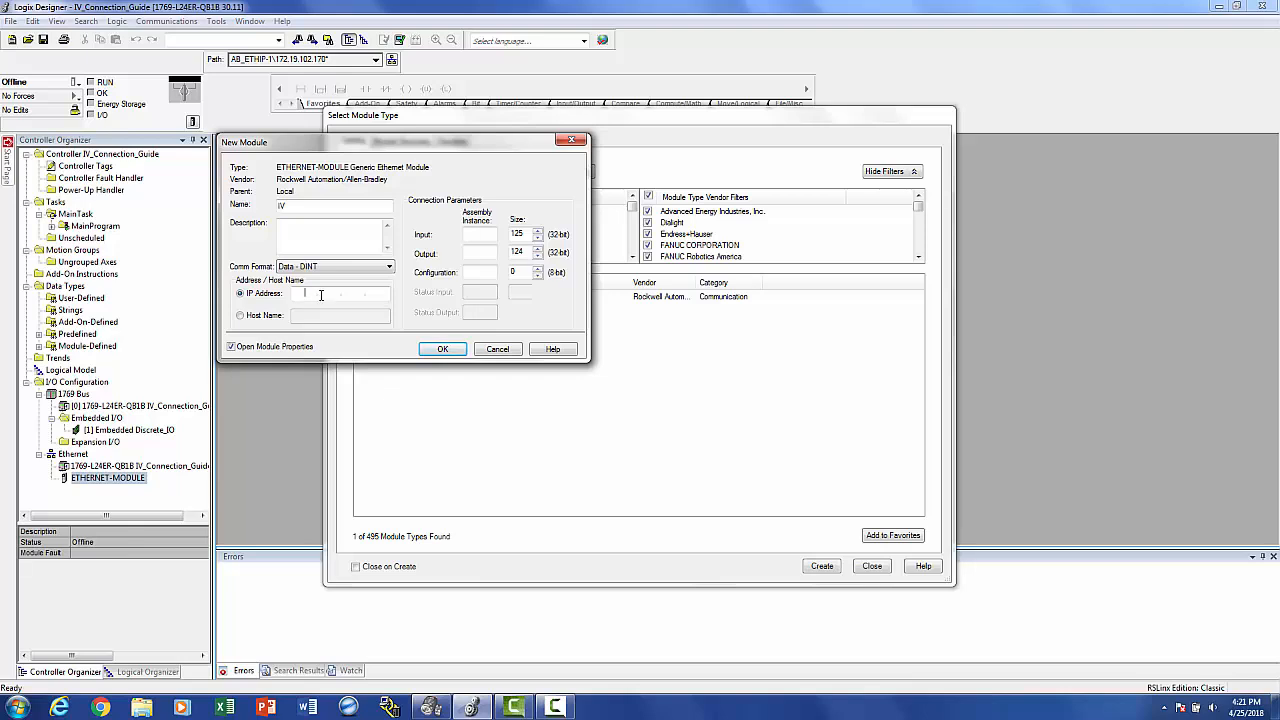
type("172")
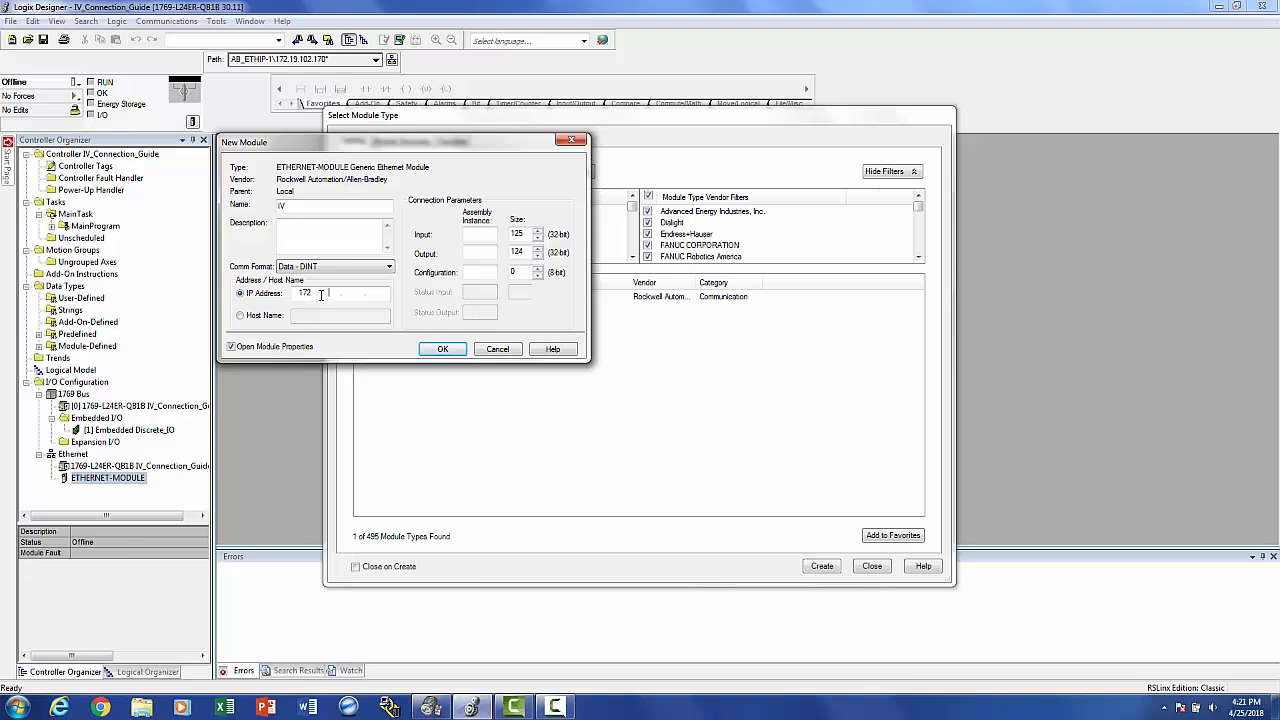
type(".19.102.10")
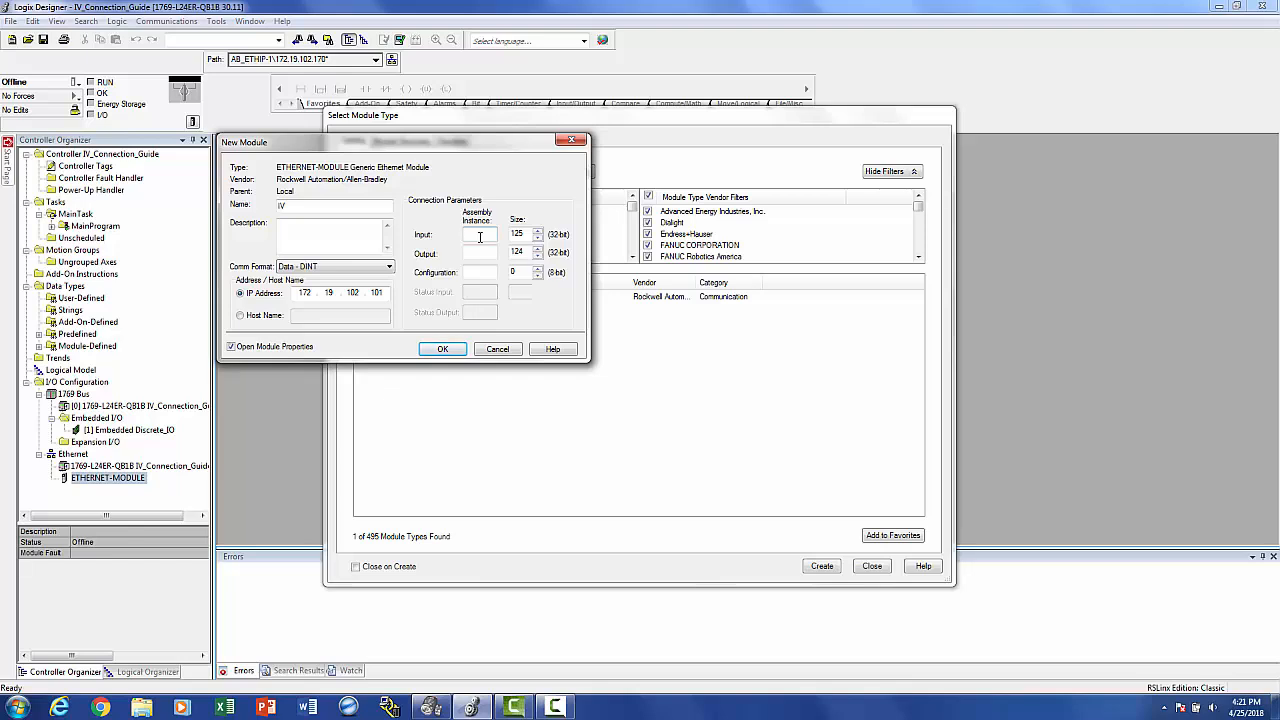
type("100")
type("101")
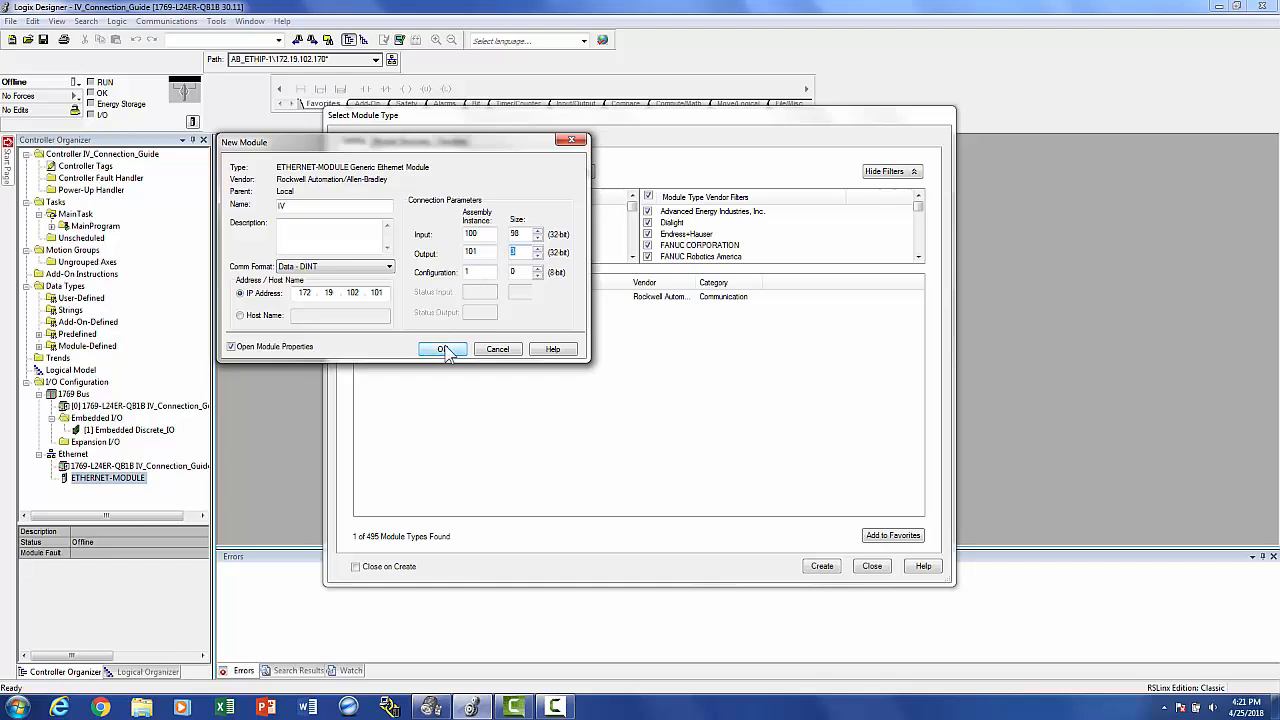
left_click(440, 348)
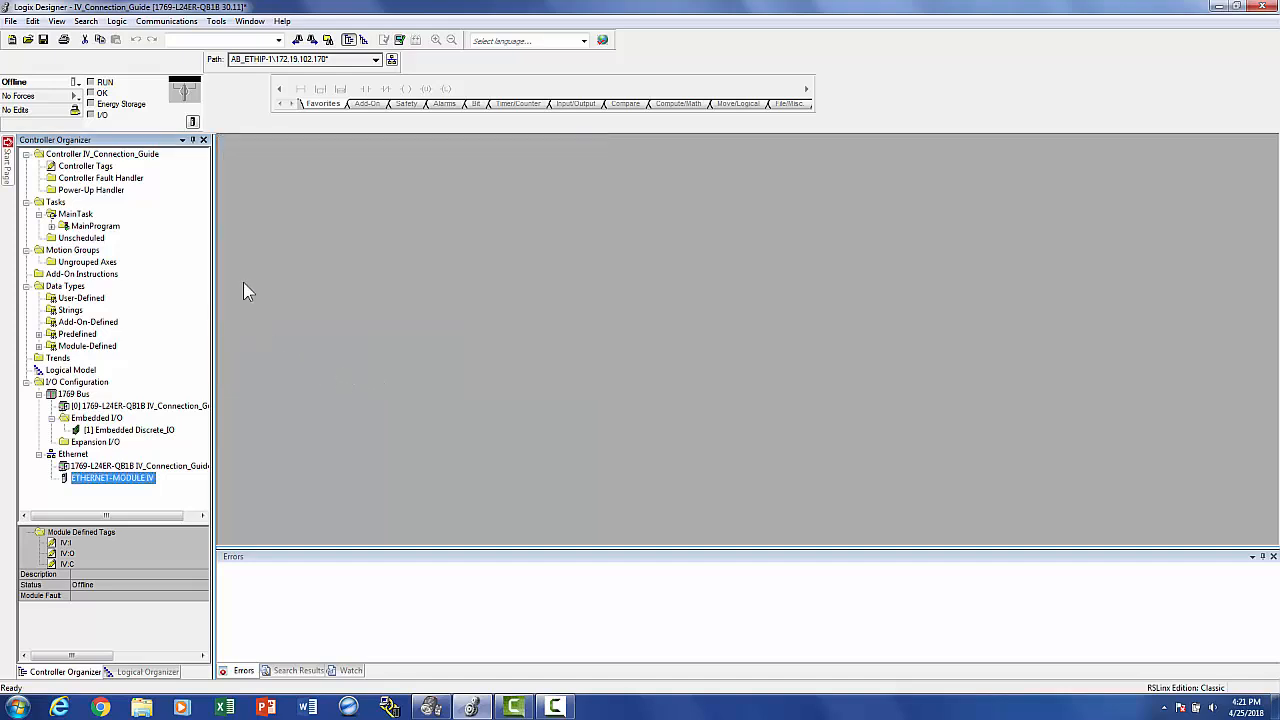
Import the sensor's CSV tag file from the desktop folder into the controller, reporting zero errors.
left_click(104, 152)
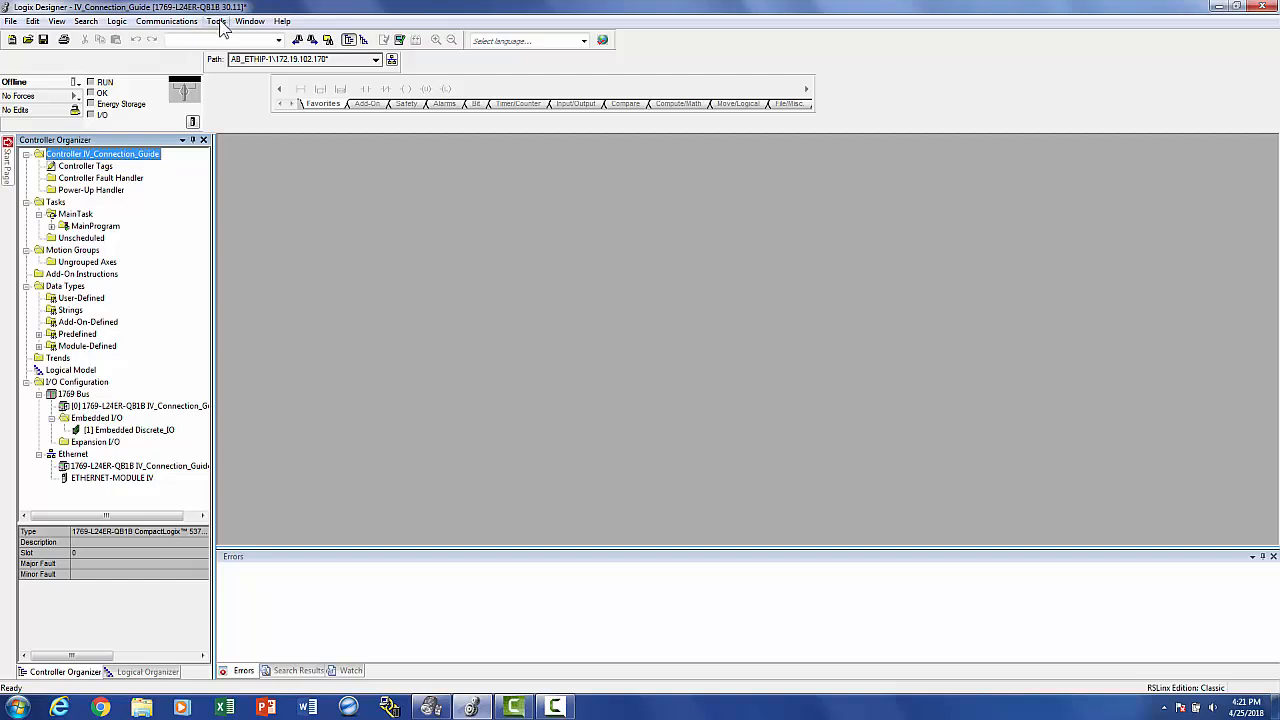
left_click(216, 20)
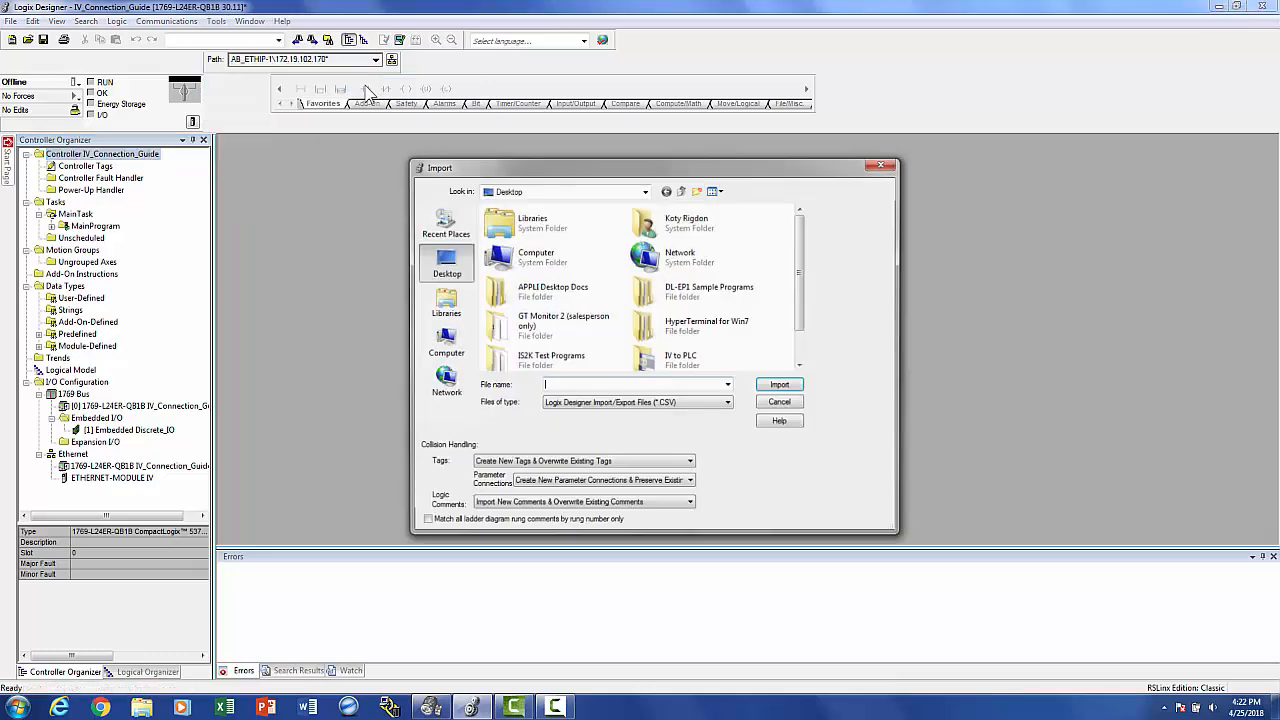
scroll("down", 3)
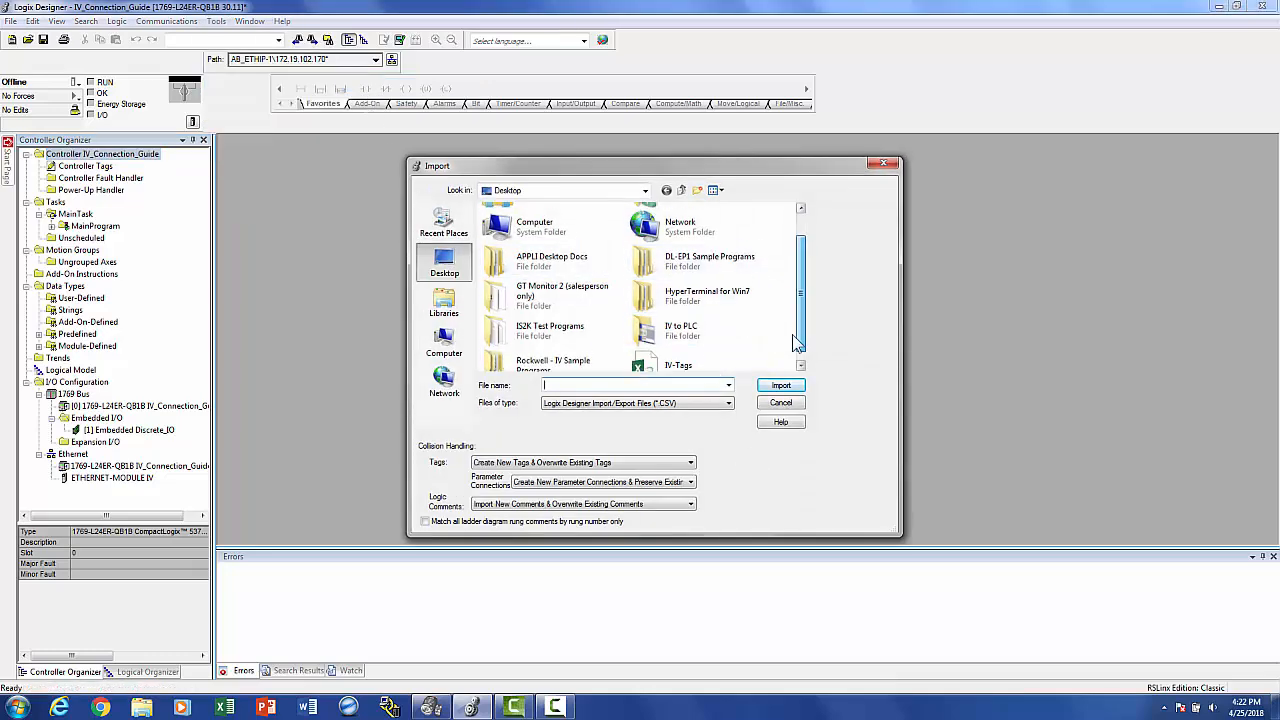
left_click(780, 384)
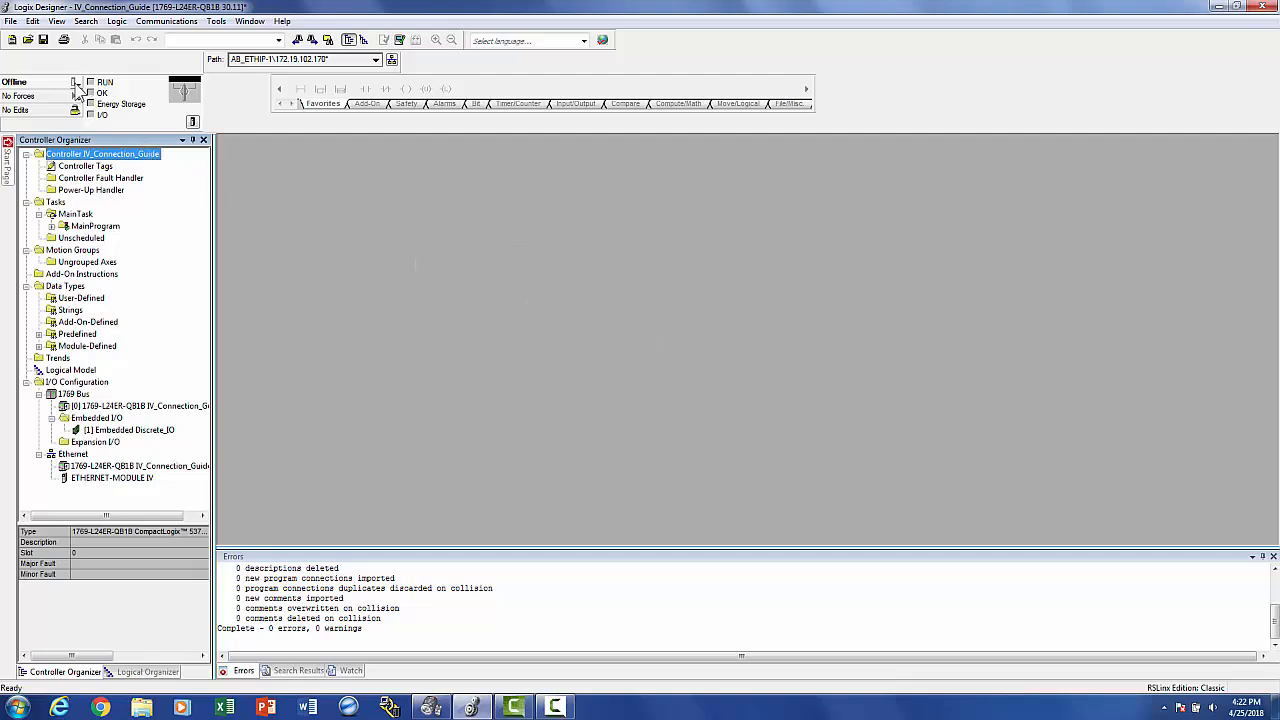
Download the project to the controller and switch it to Remote Run.
left_click(112, 124)
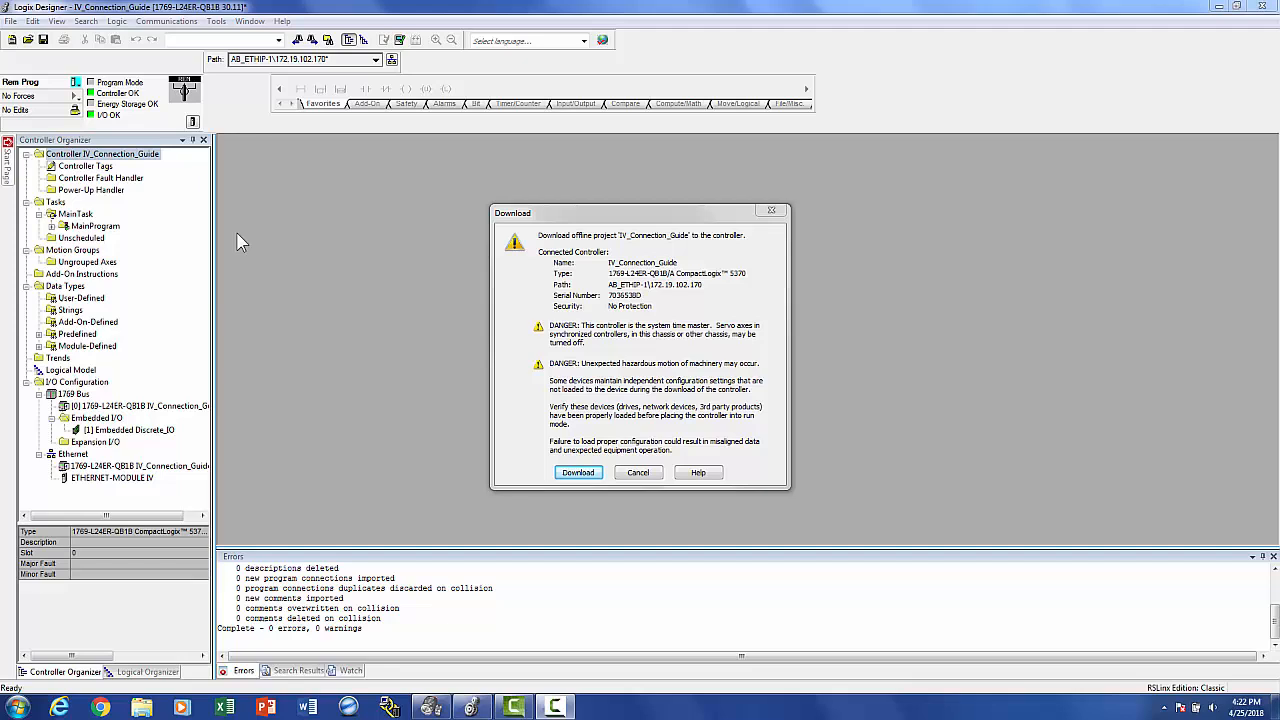
left_click(578, 472)
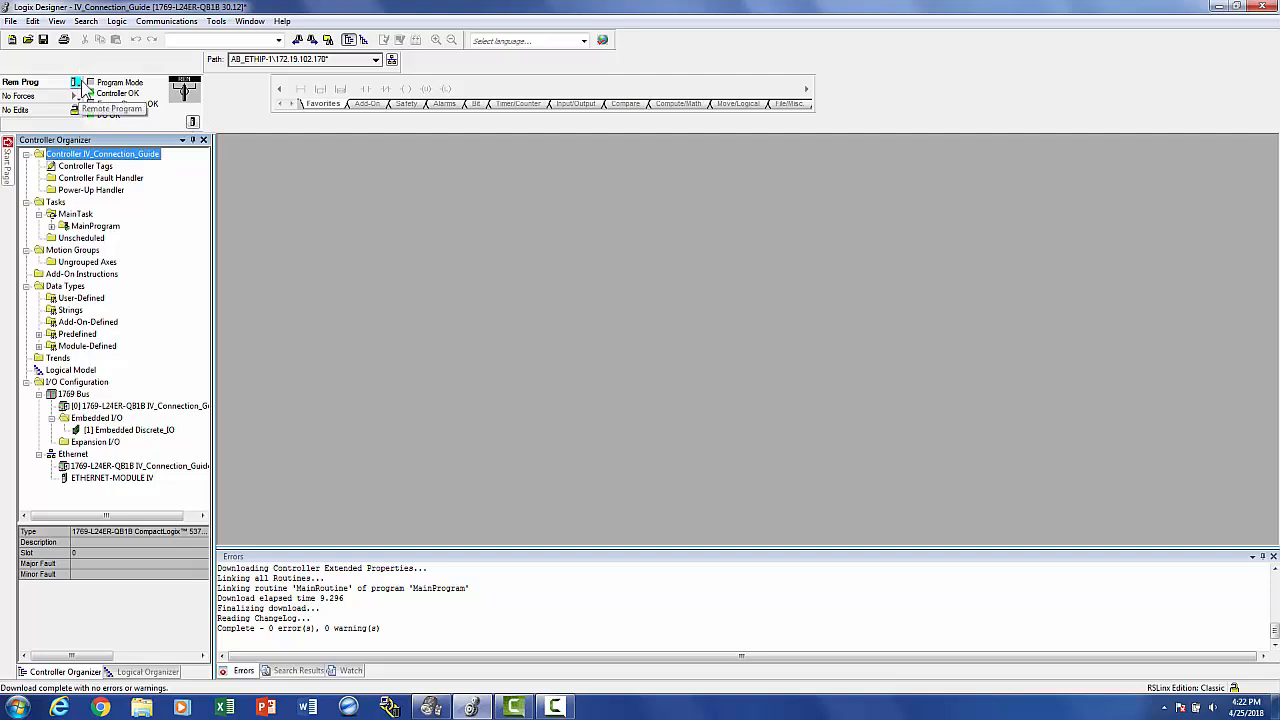
left_click(120, 82)
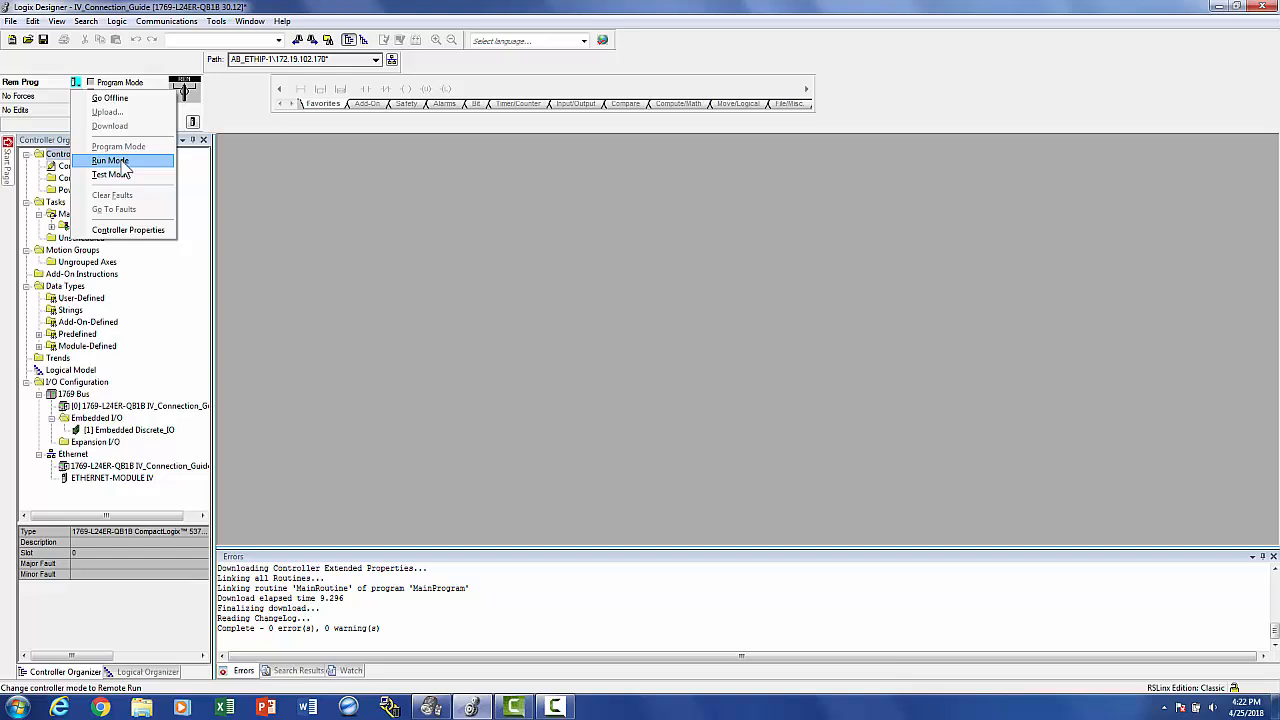
left_click(110, 160)
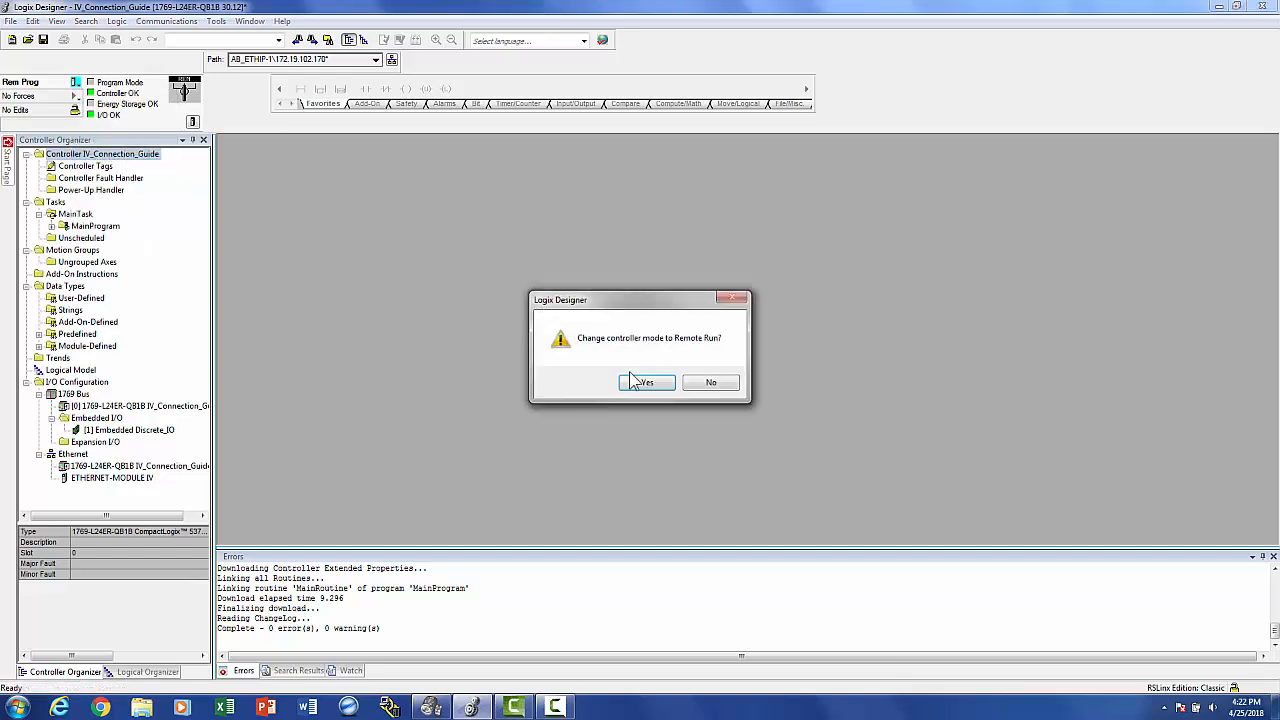
left_click(644, 382)
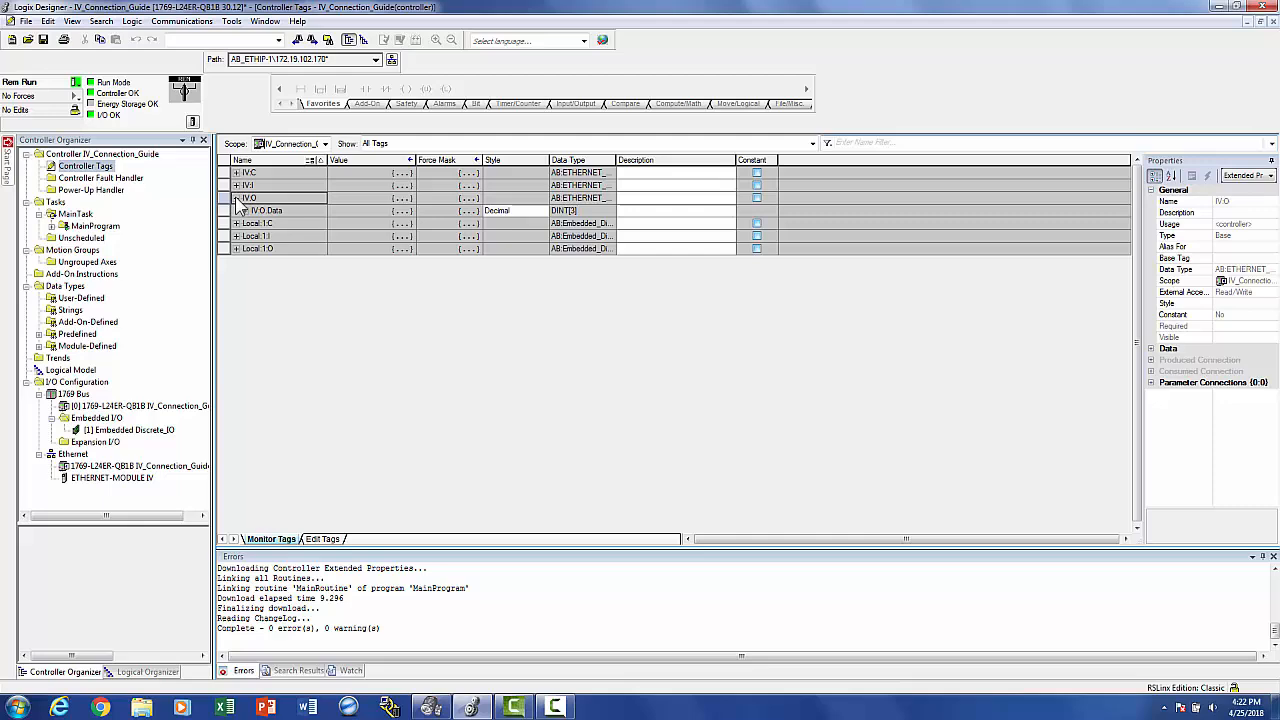
Expand the IV:O.Data[0] output bits in Controller Tags and place IV-Navigator beside Logix Designer.
left_click(240, 210)
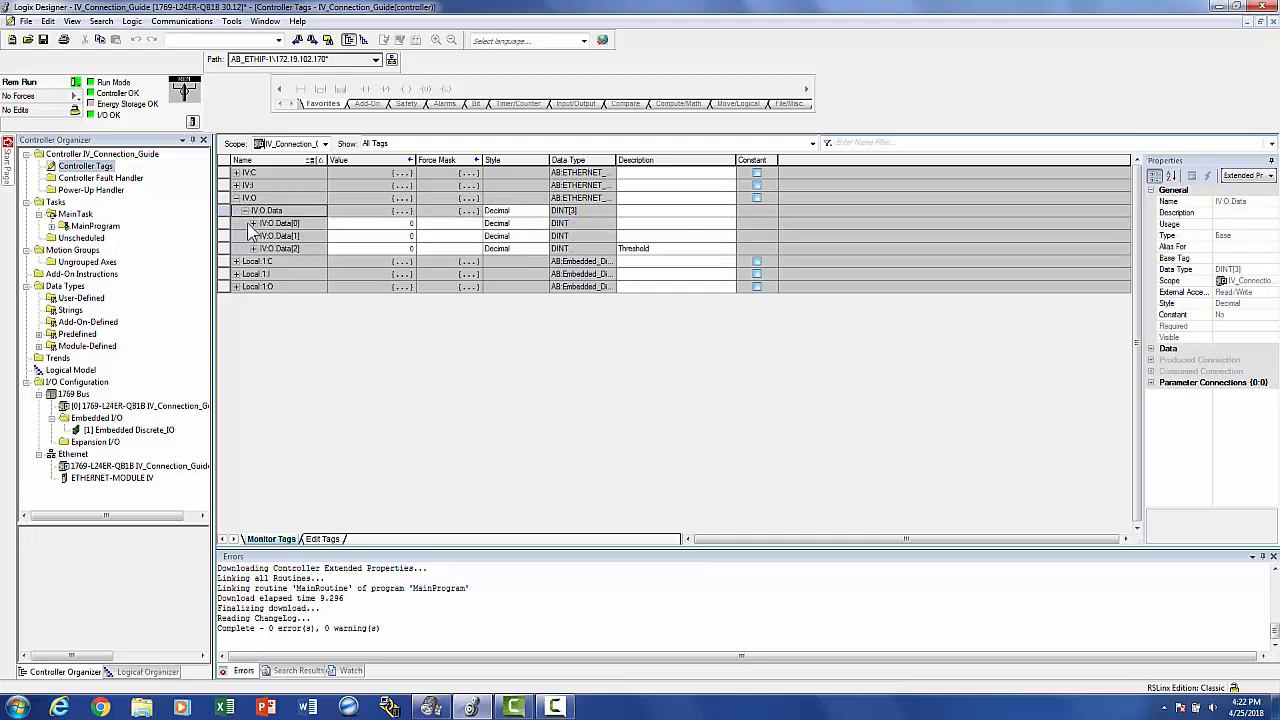
left_click(252, 224)
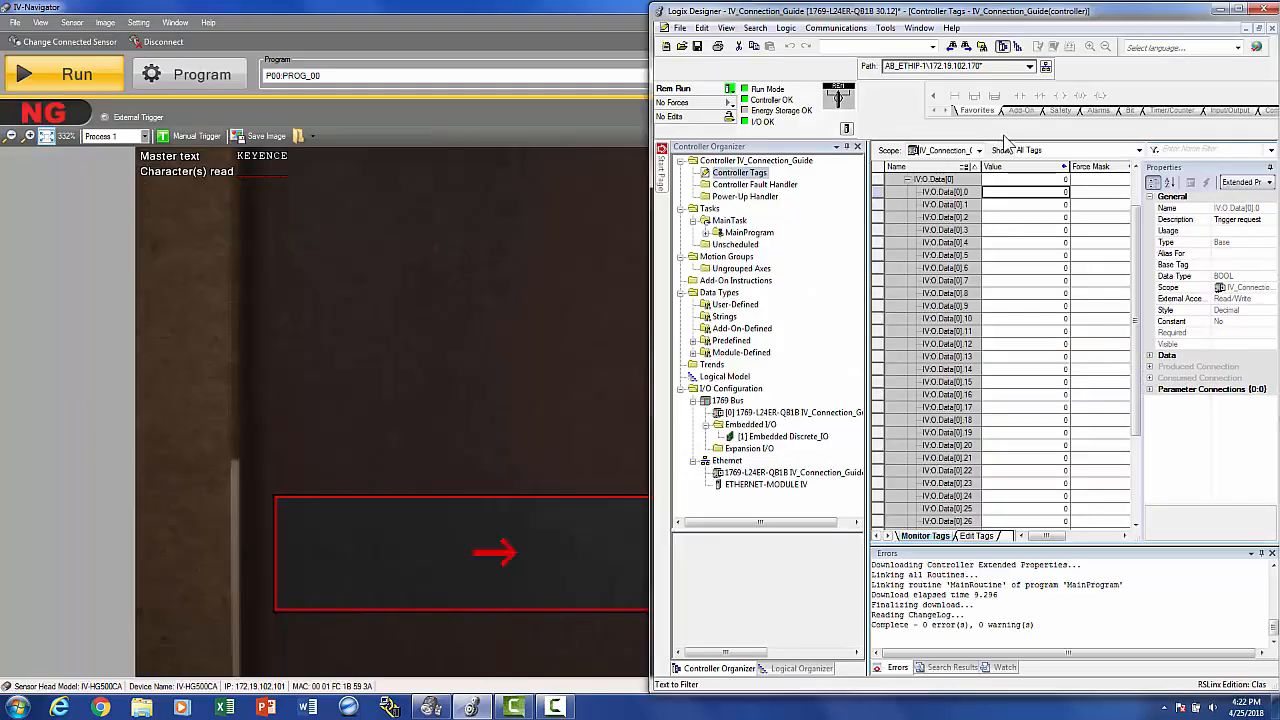
left_click(1222, 8)
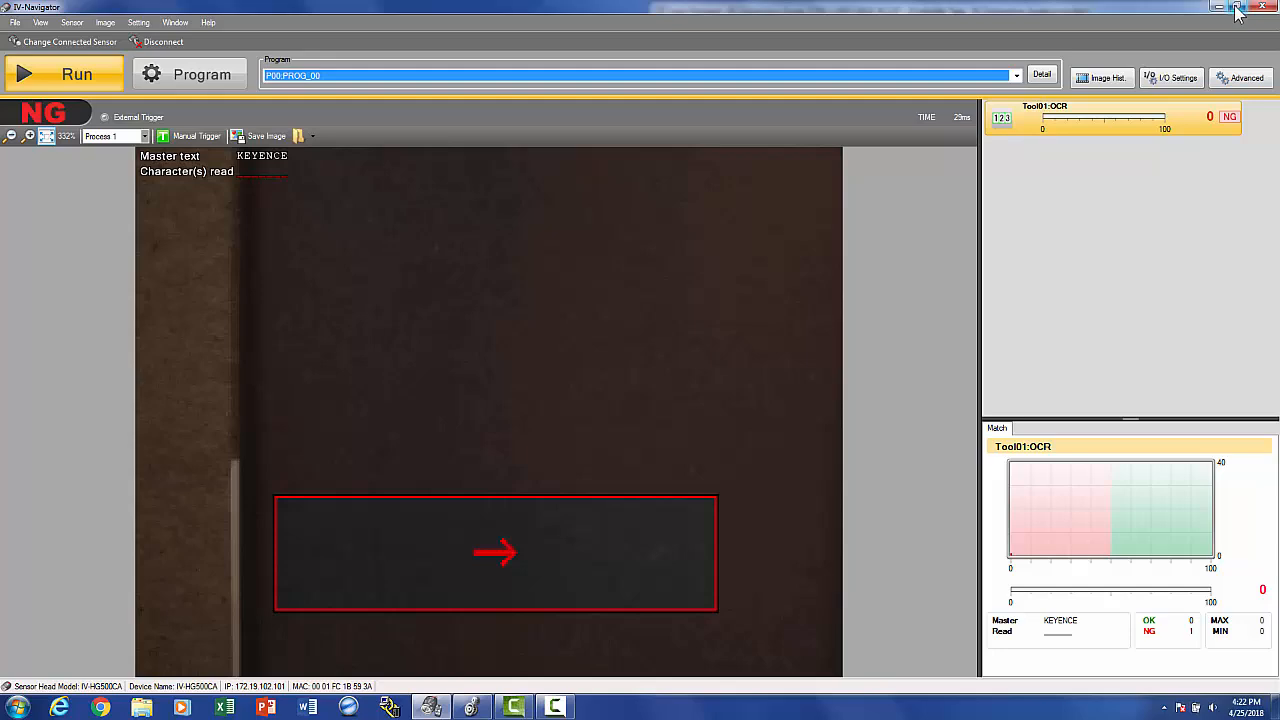
left_click(1234, 8)
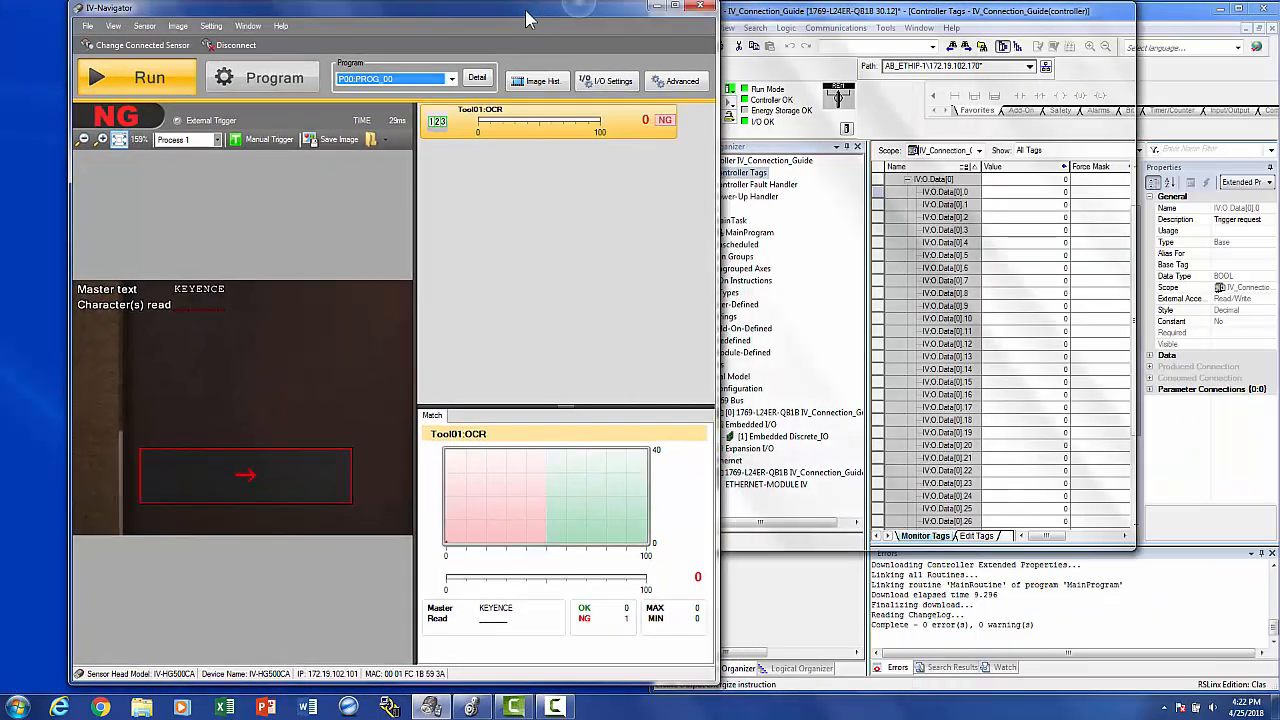